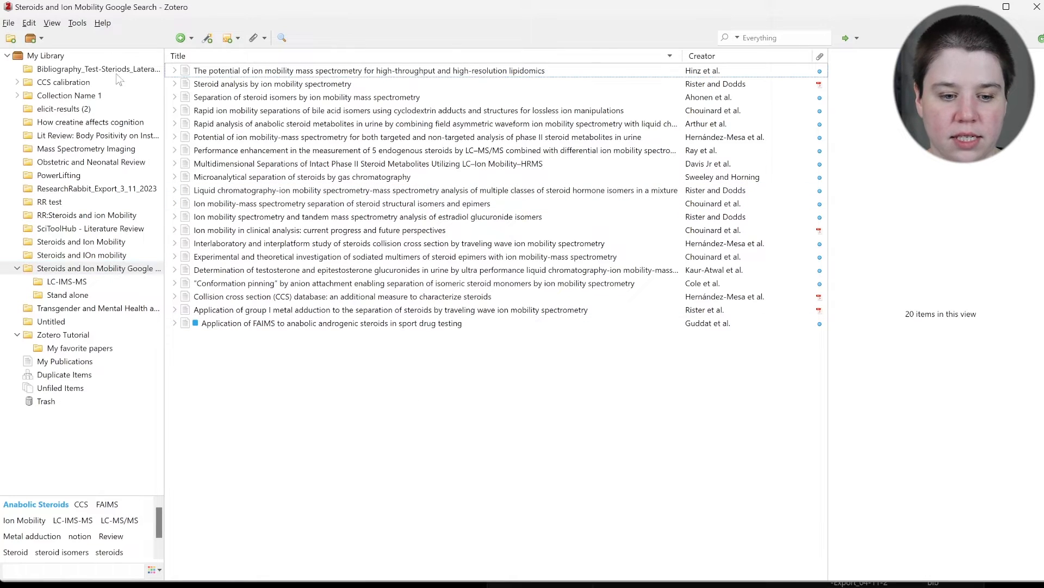
Select all 20 papers in the collection and open the File menu.
{"action": "left_click", "coordinate": [369, 70]}
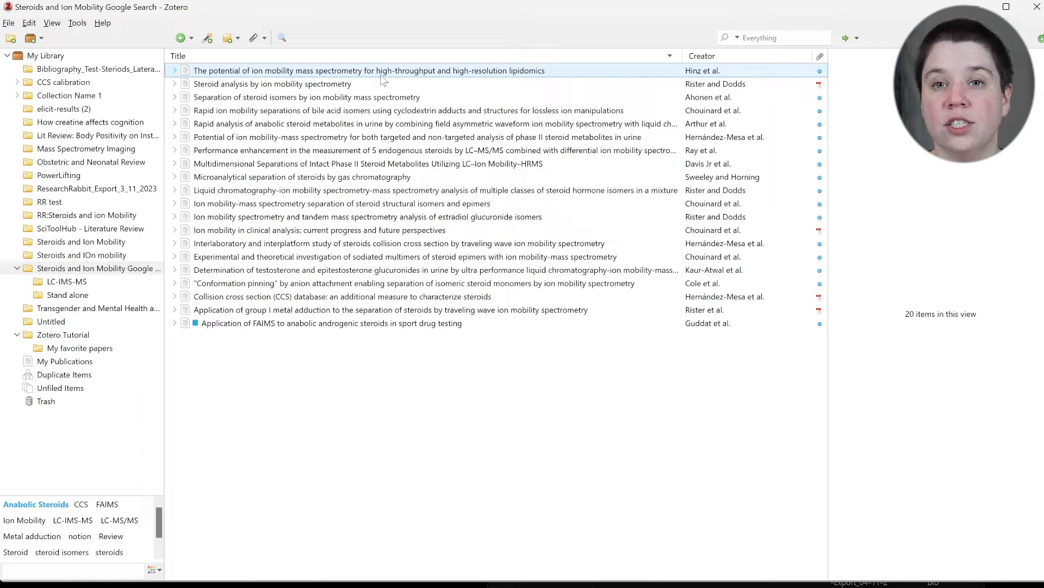
{"action": "key", "text": "ctrl+a"}
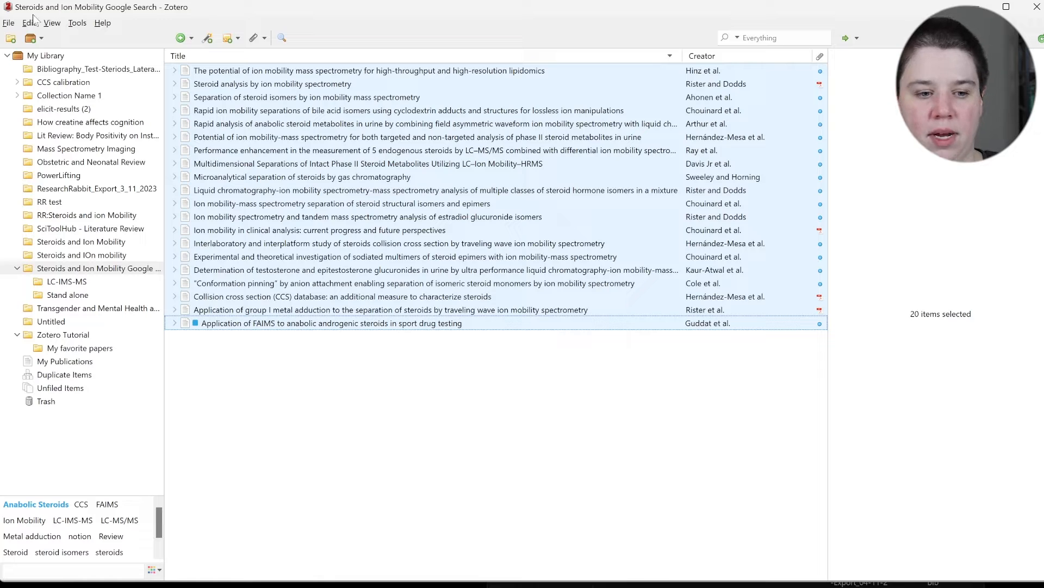
{"action": "left_click", "coordinate": [9, 22]}
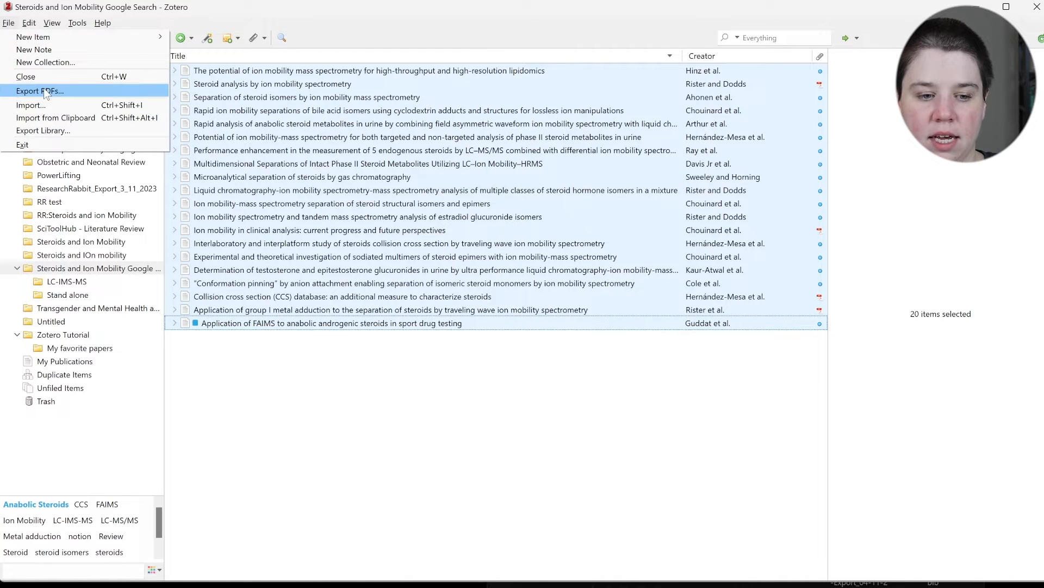
Export the PDFs into a new 'Zotero PDFS' folder in Downloads.
{"action": "left_click", "coordinate": [39, 91]}
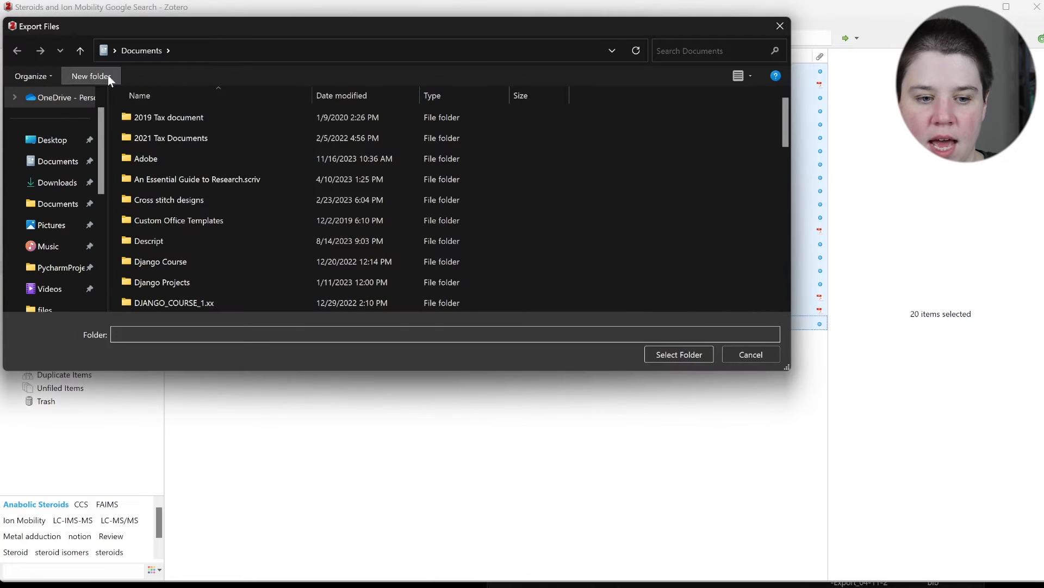
{"action": "left_click", "coordinate": [57, 181]}
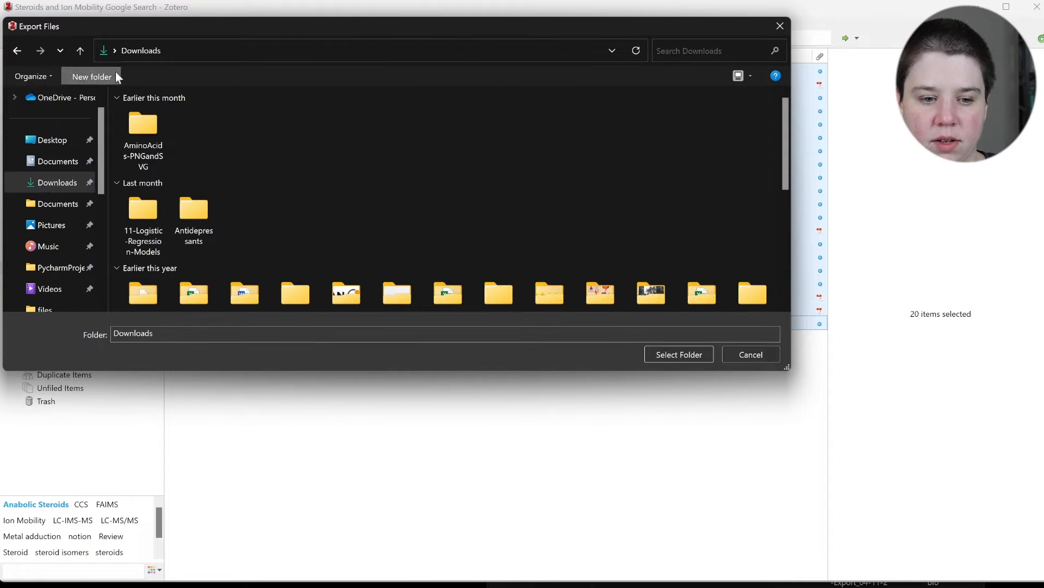
{"action": "left_click", "coordinate": [91, 76]}
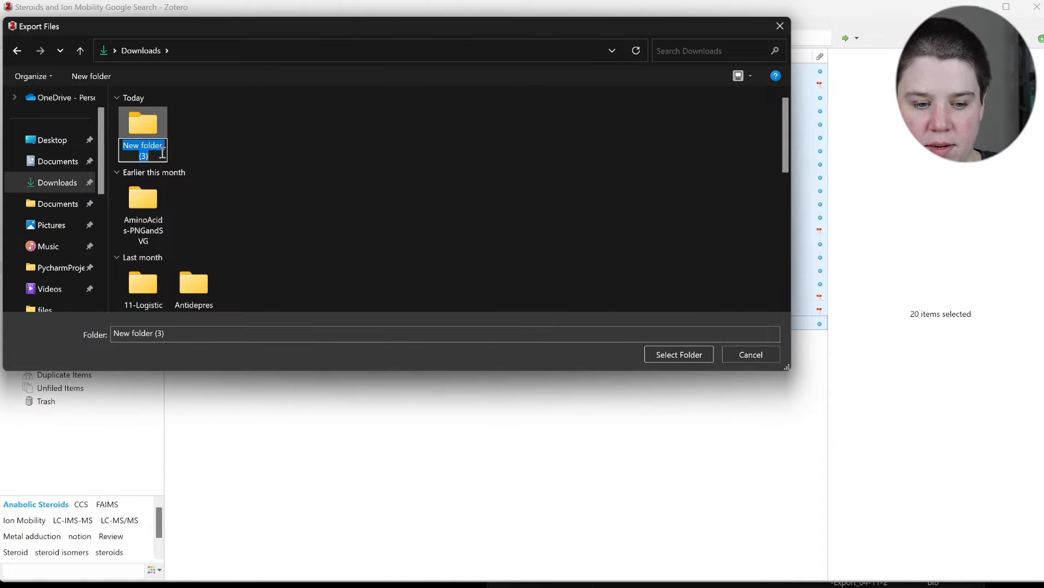
{"action": "type", "text": "Zotero PDFS"}
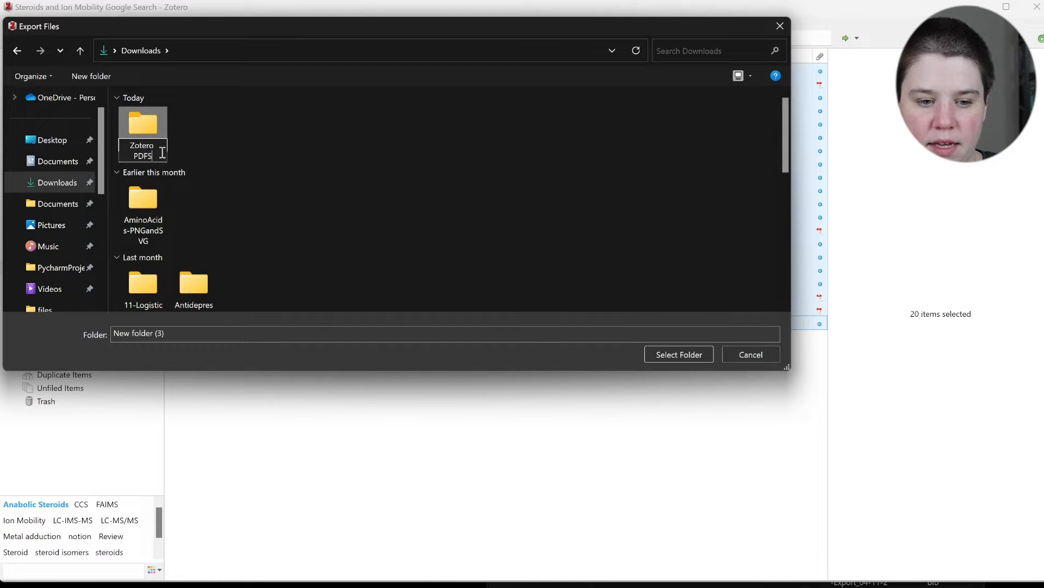
{"action": "left_click", "coordinate": [678, 354]}
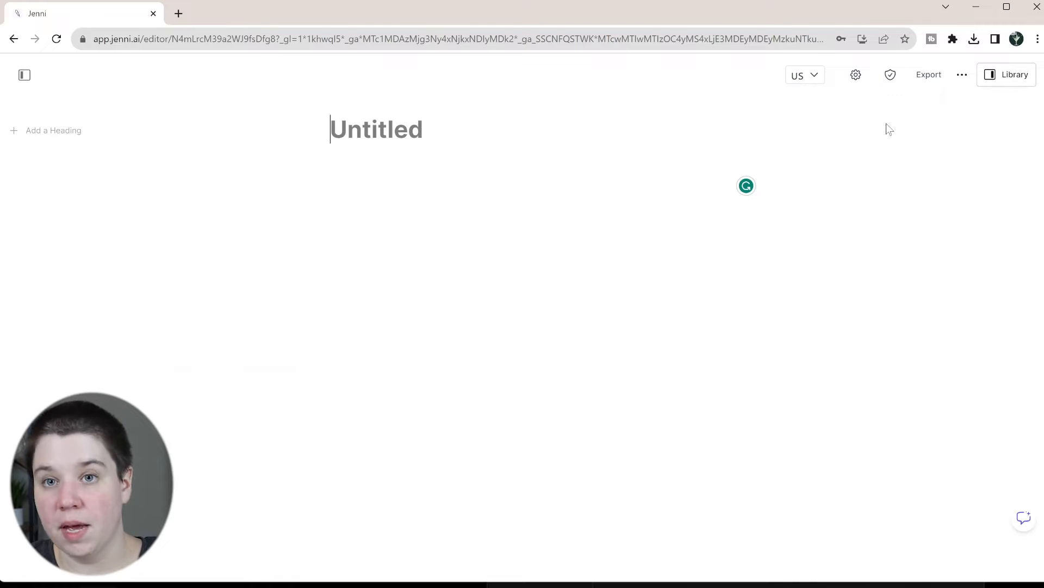
Upload a PDF through the Library panel, then close the dialog and notification.
{"action": "left_click", "coordinate": [1006, 74]}
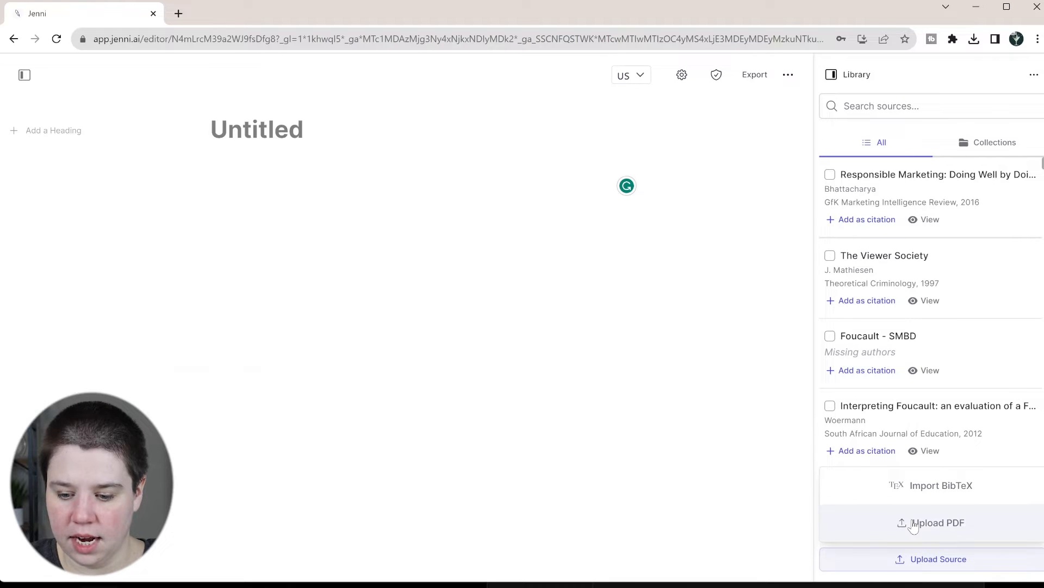
{"action": "left_click", "coordinate": [938, 522]}
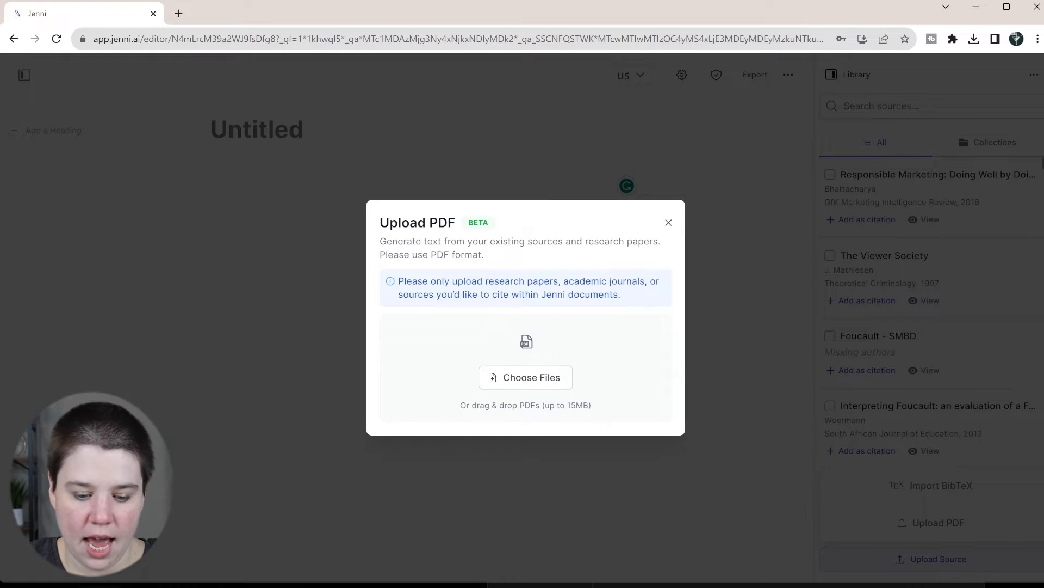
{"action": "left_click", "coordinate": [525, 377]}
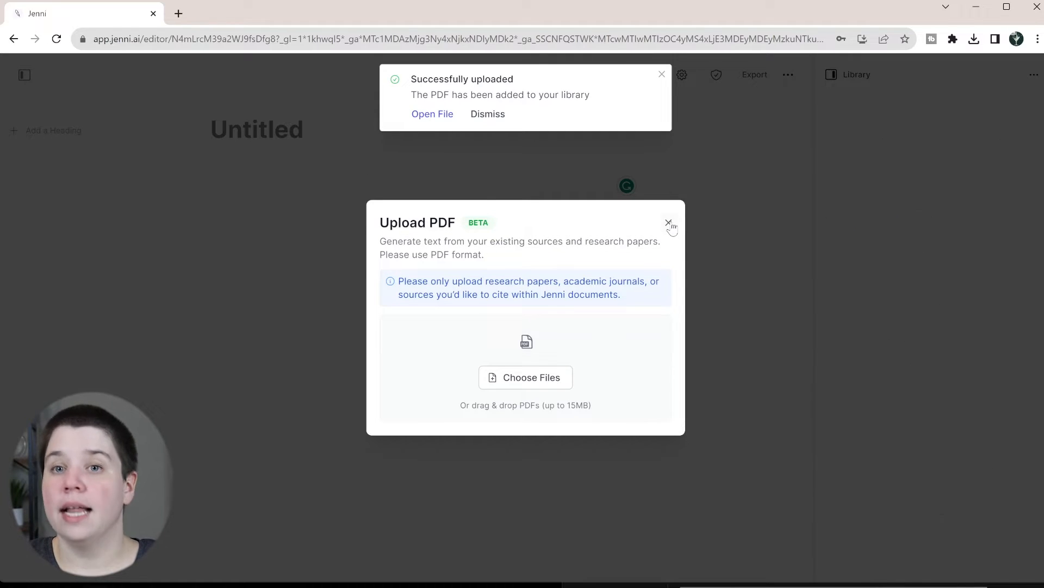
{"action": "left_click", "coordinate": [668, 222]}
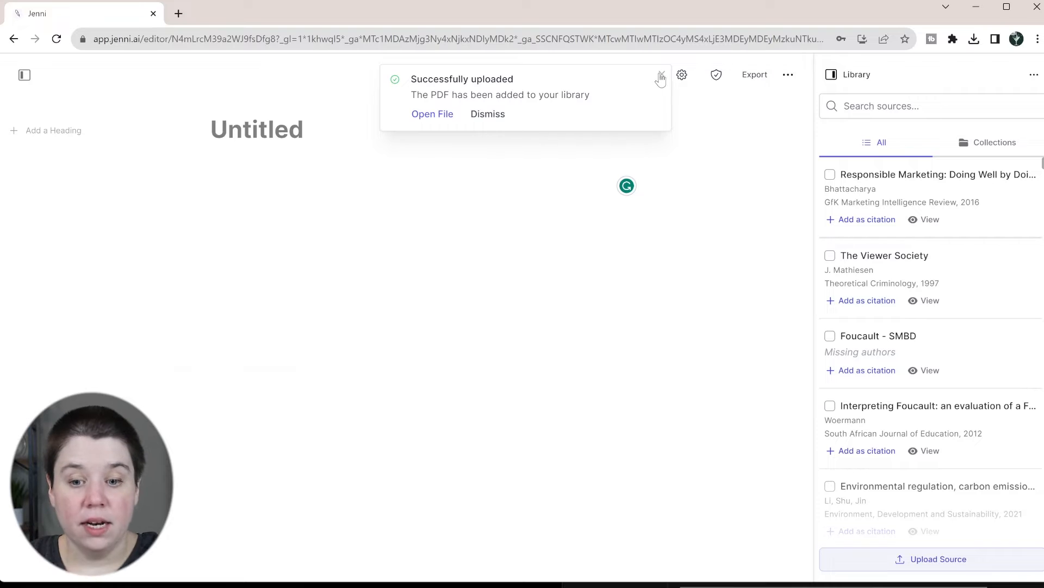
{"action": "left_click", "coordinate": [660, 75]}
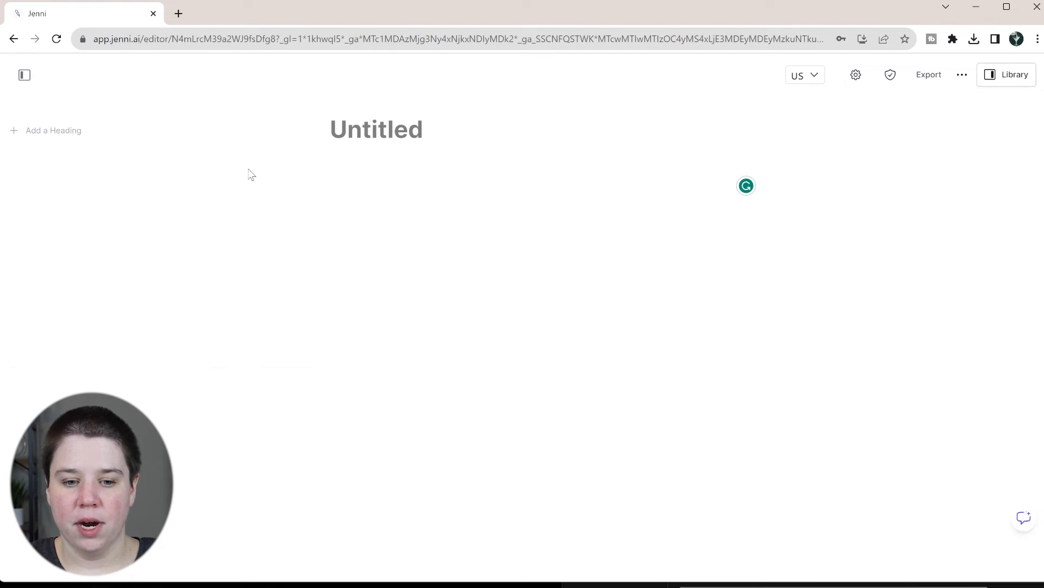
Type the sentence on separating steroid isomers by metal adduction and ion mobility spectrometry.
{"action": "left_click", "coordinate": [400, 187]}
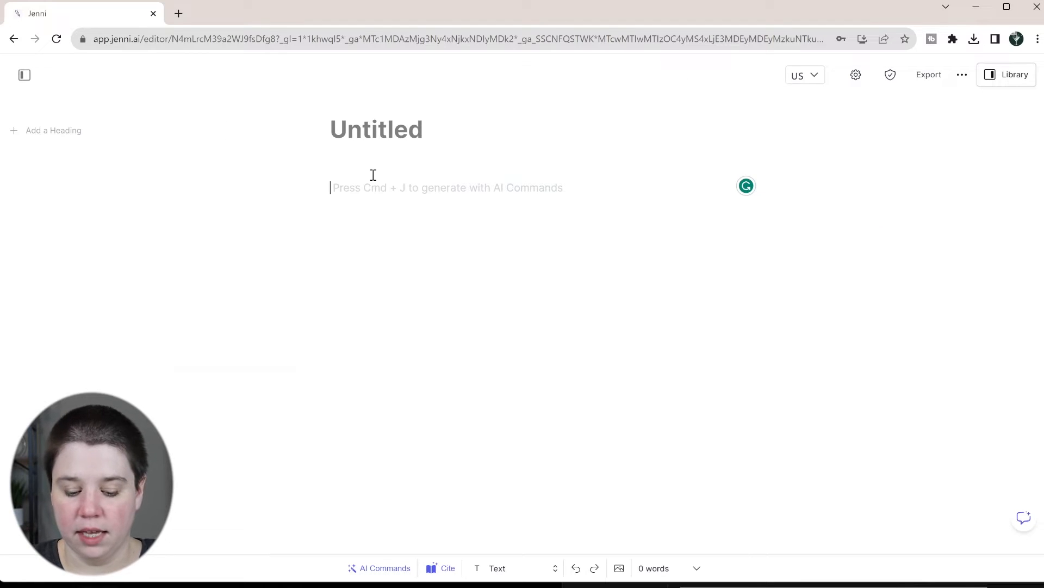
{"action": "type", "text": "Steroid isomers have shown"}
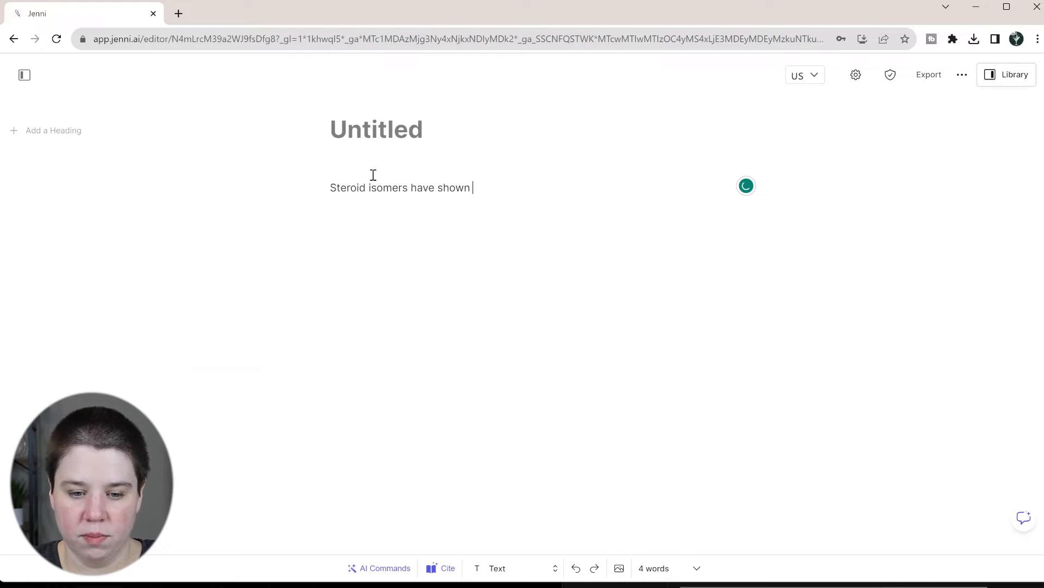
{"action": "type", "text": "promise ins"}
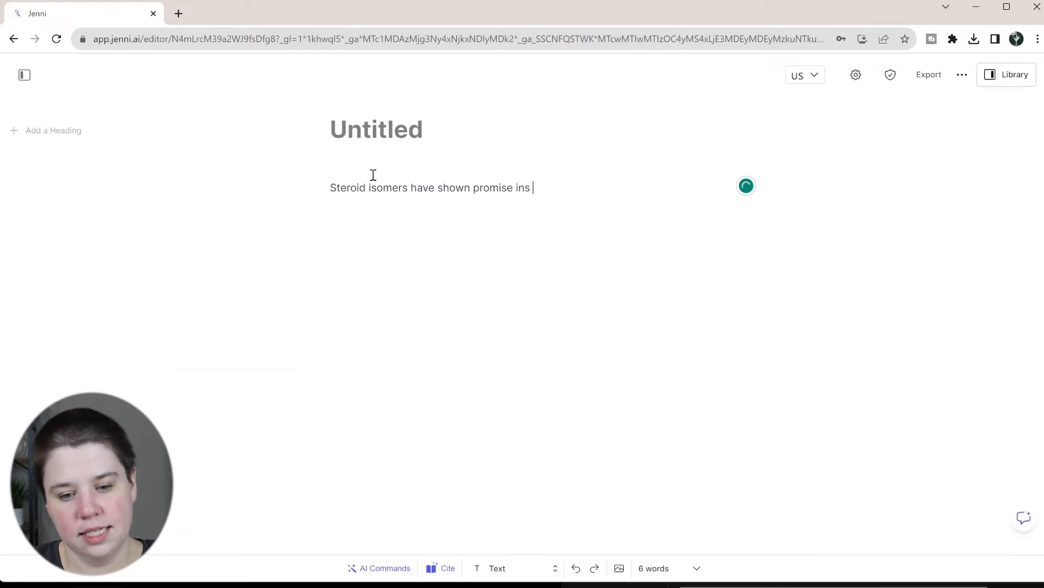
{"action": "type", "text": "eparation through"}
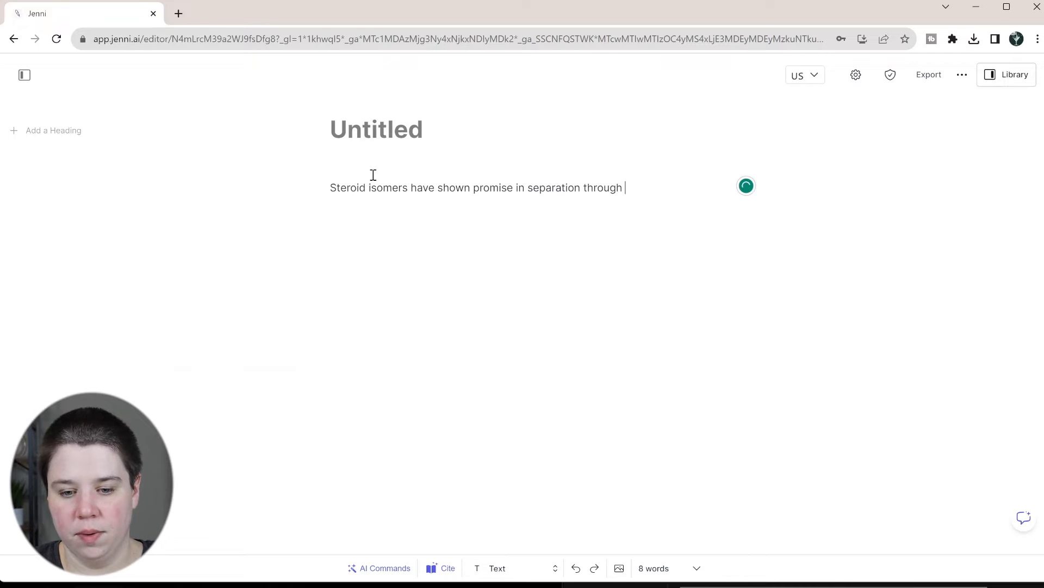
{"action": "type", "text": "metal adduction and ion mobility spec"}
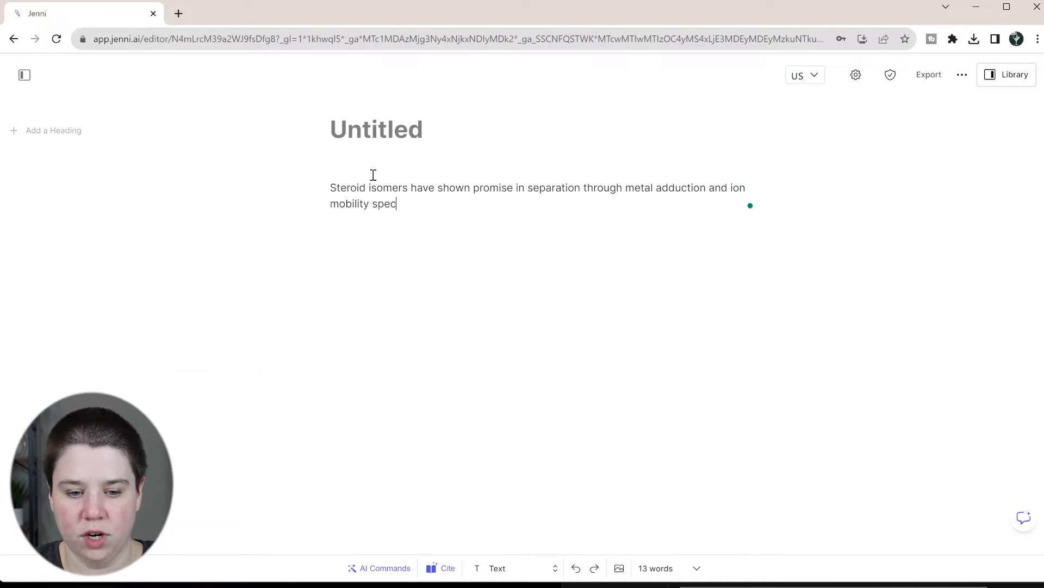
{"action": "type", "text": "trometry."}
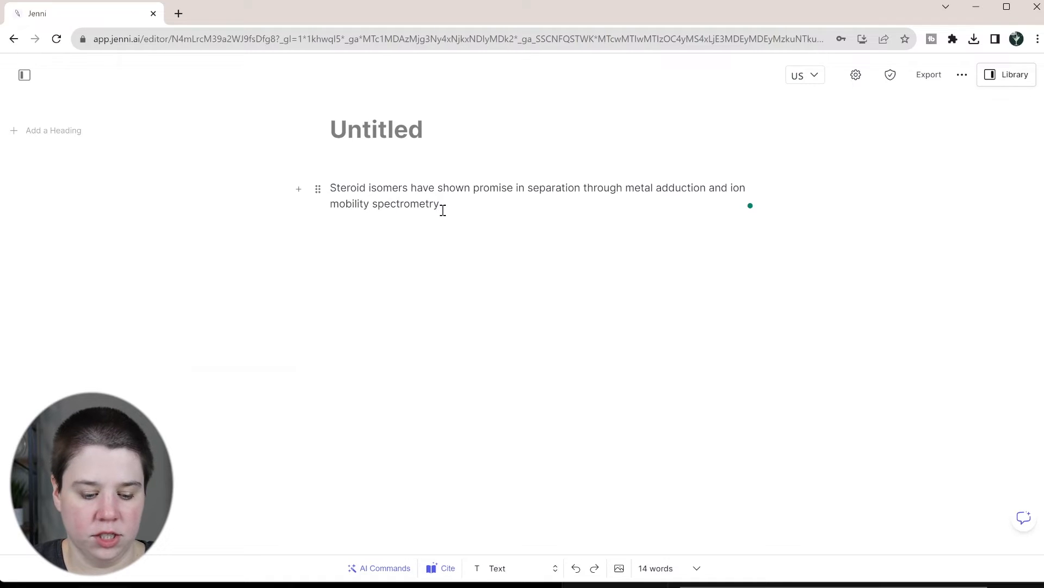
{"action": "left_click", "coordinate": [440, 568]}
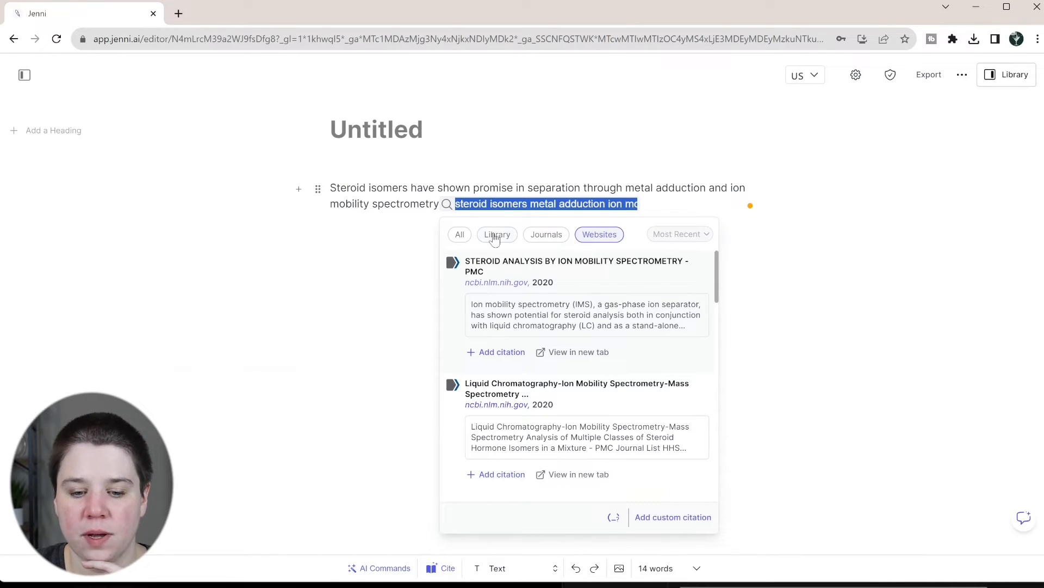
Filter citations to Library and cite 'Steroid analysis by ion mobility spectrometry'.
{"action": "left_click", "coordinate": [497, 234]}
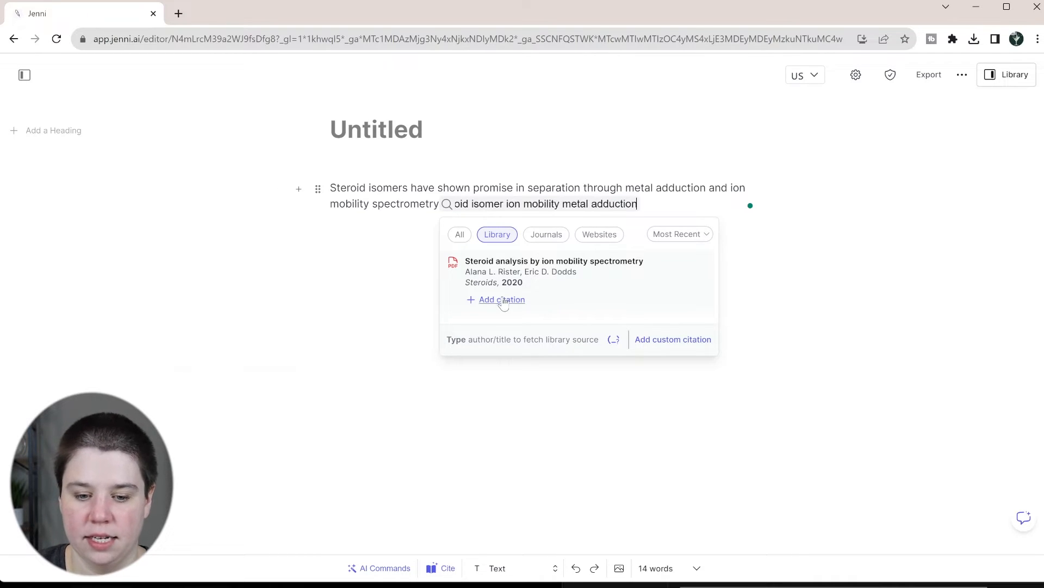
{"action": "left_click", "coordinate": [501, 299]}
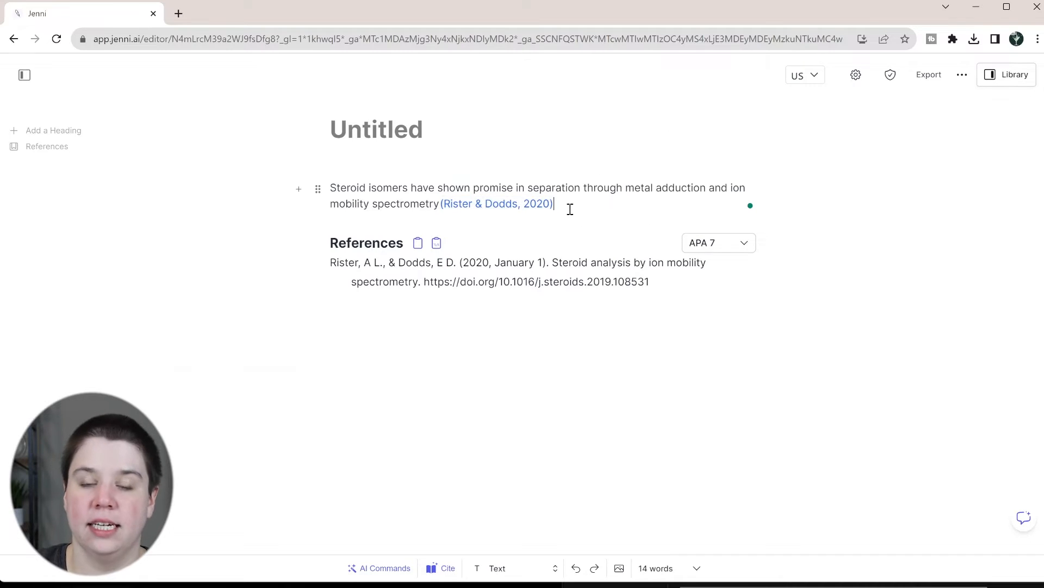
{"action": "type", "text": "."}
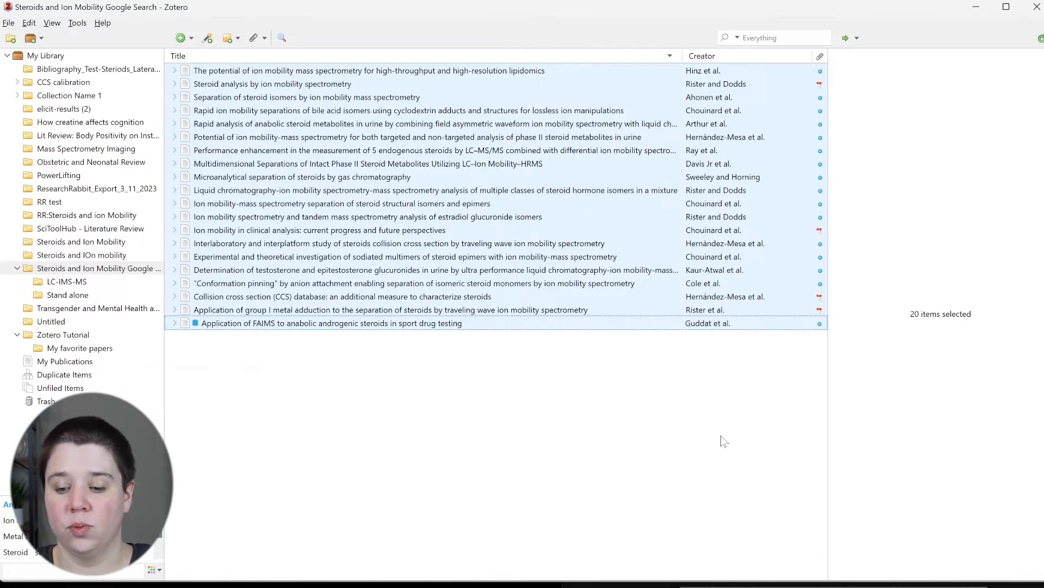
{"action": "mouse_move", "coordinate": [490, 201]}
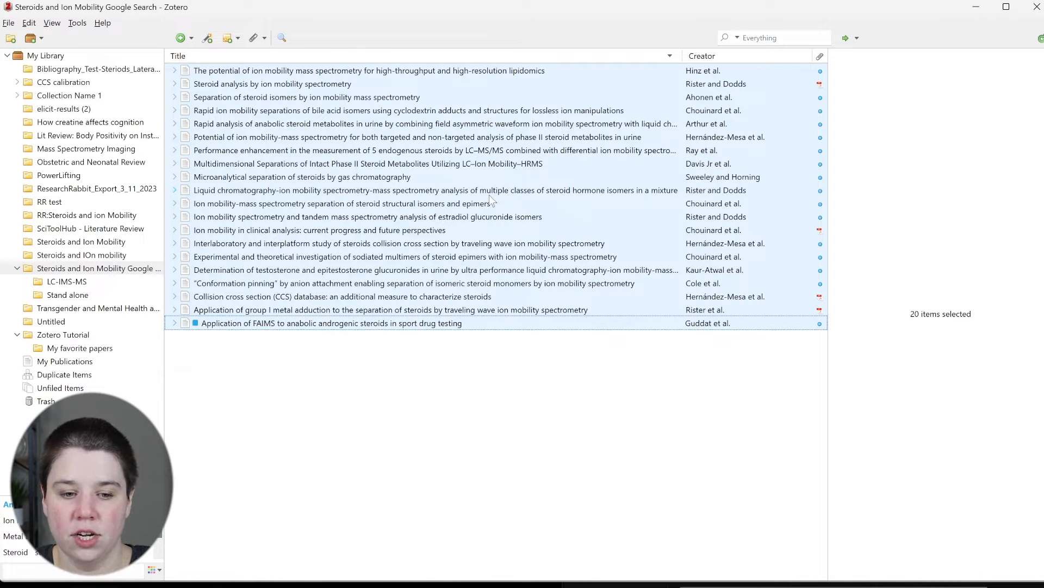
{"action": "mouse_move", "coordinate": [330, 227]}
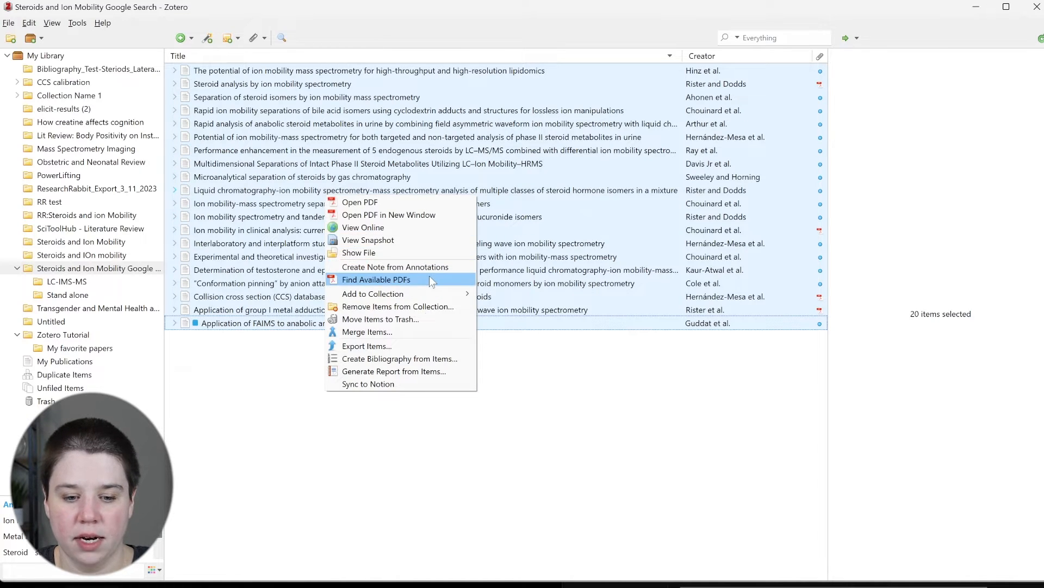
Save the records as 'Exported Items.bib' (BibTeX) in Downloads > Zotero PDFS.
{"action": "left_click", "coordinate": [366, 346]}
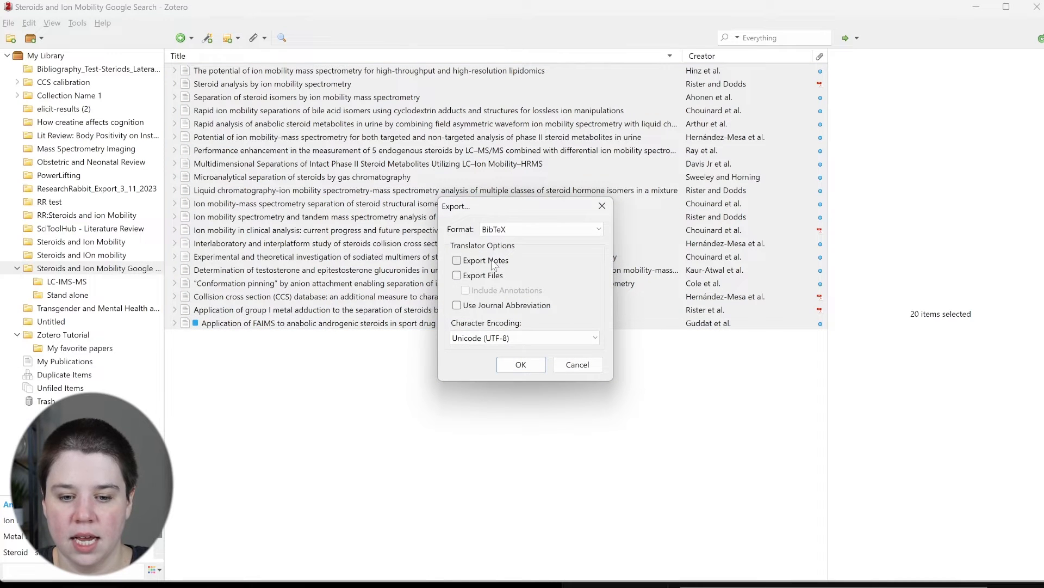
{"action": "mouse_move", "coordinate": [427, 346]}
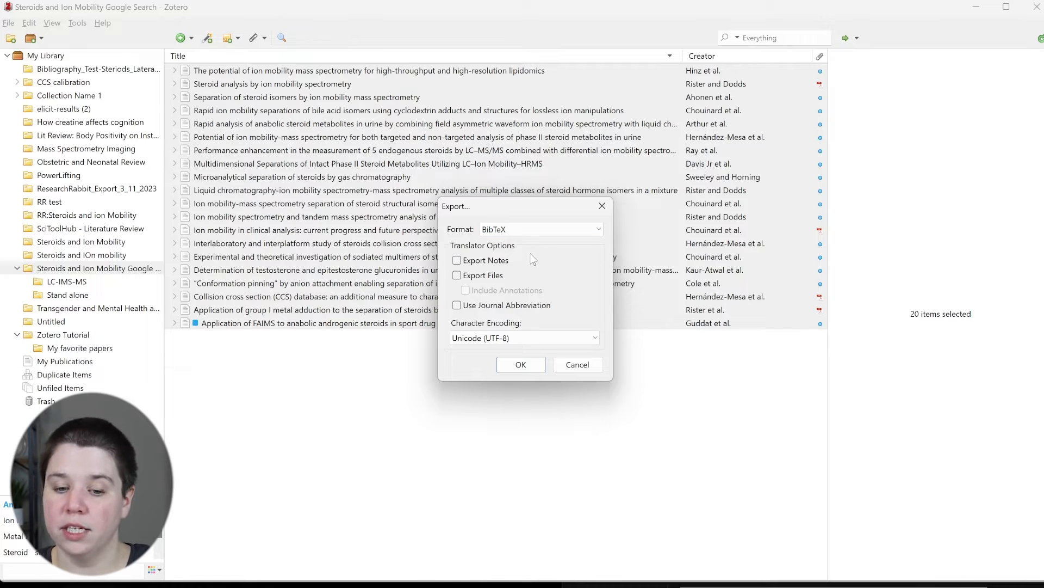
{"action": "left_click", "coordinate": [520, 365]}
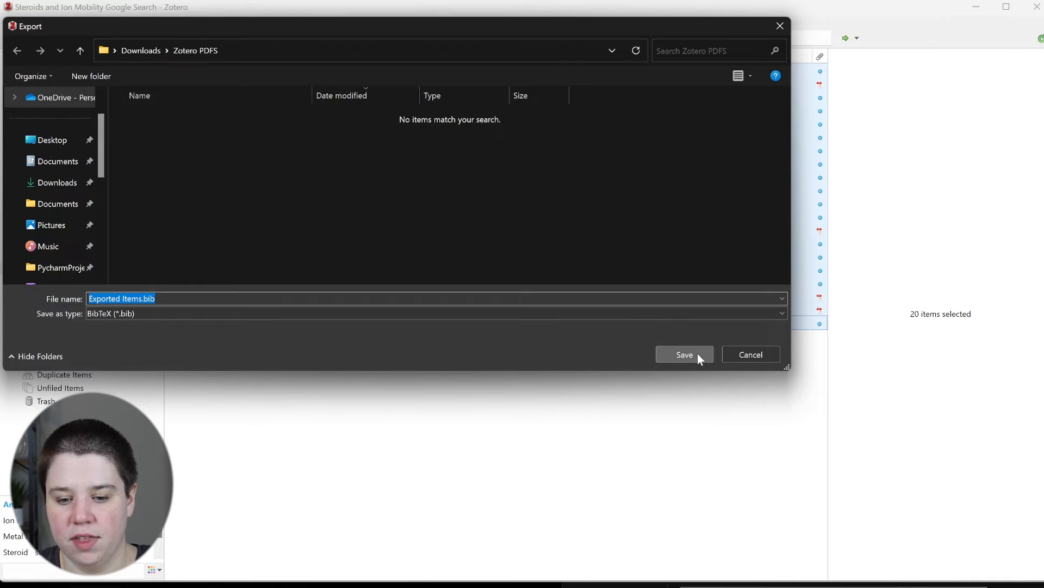
{"action": "left_click", "coordinate": [684, 354]}
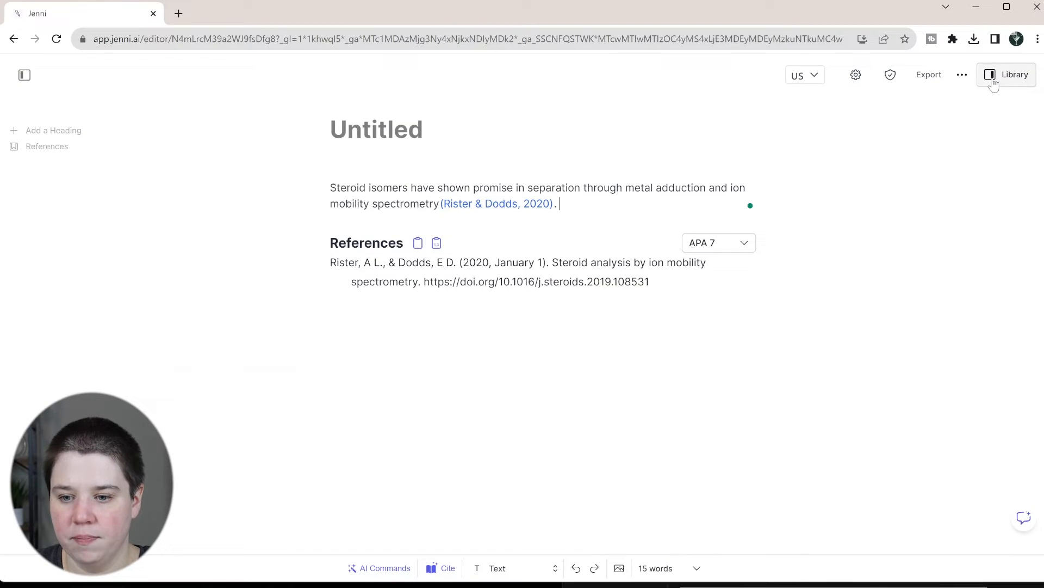
Import 'Exported Items.bib' into the library via Upload Source > Import BibTeX.
{"action": "left_click", "coordinate": [1013, 74]}
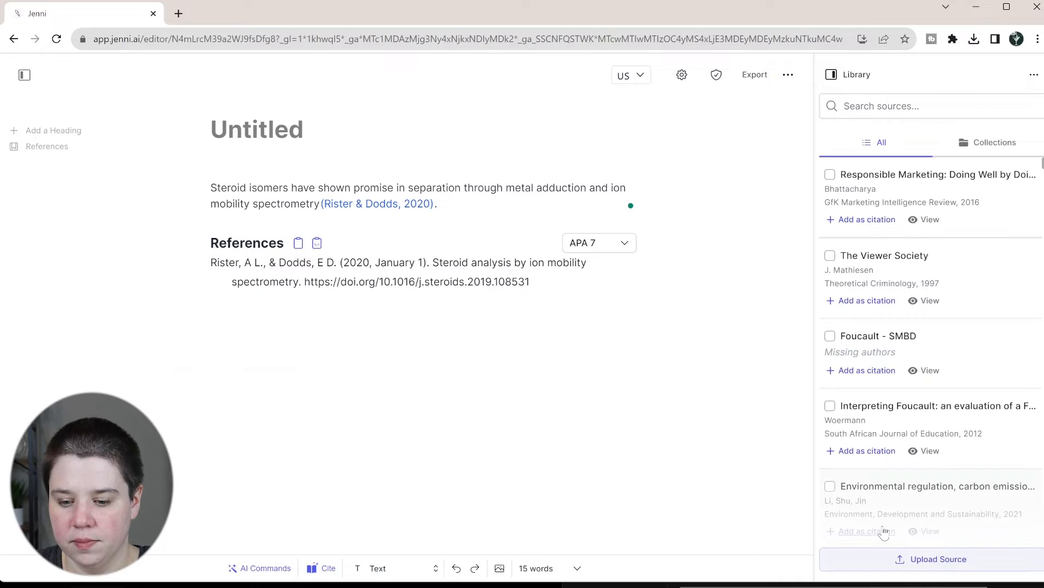
{"action": "left_click", "coordinate": [938, 559]}
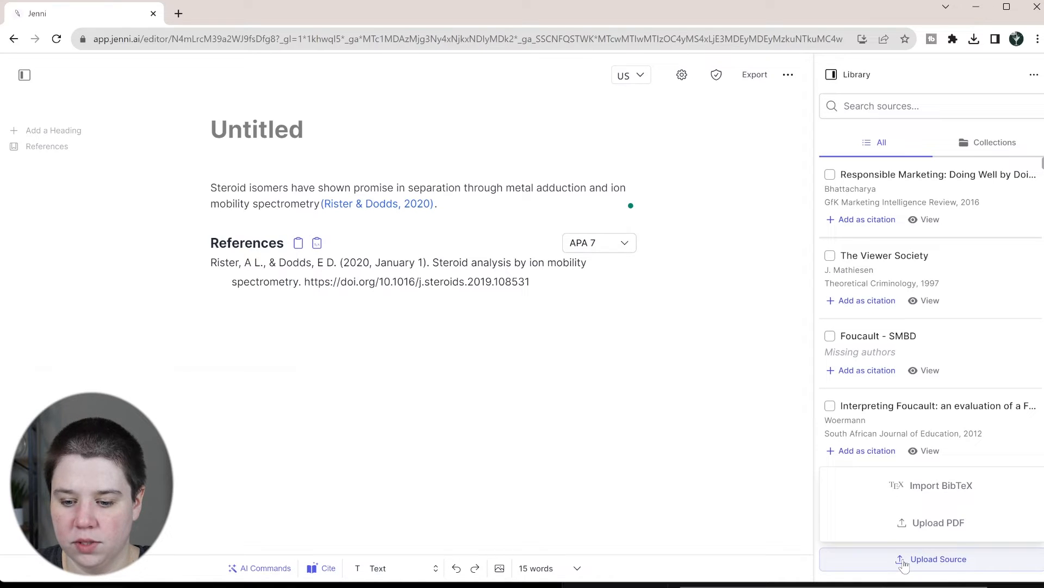
{"action": "left_click", "coordinate": [938, 559]}
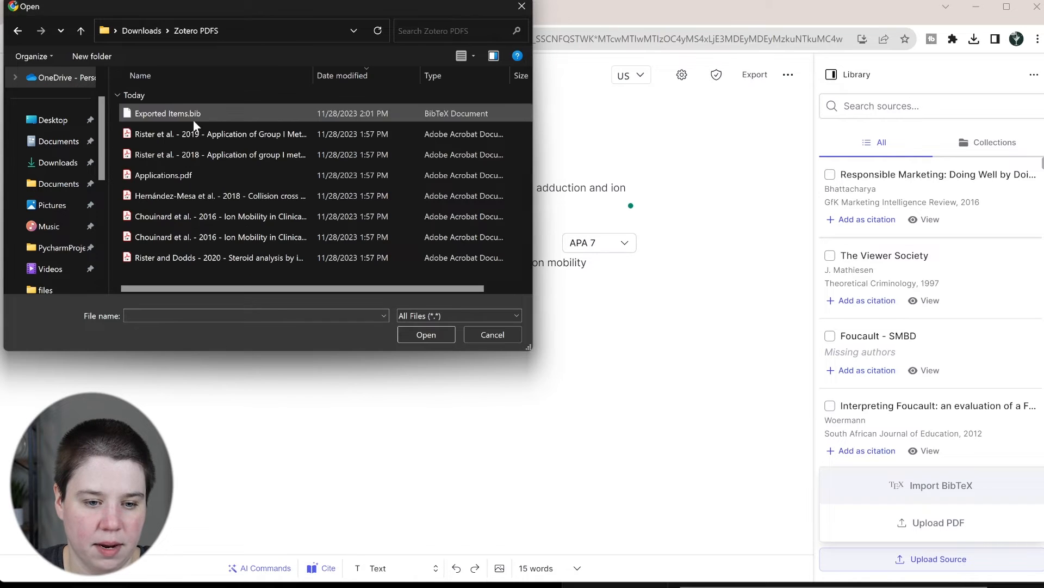
{"action": "double_click", "coordinate": [168, 113]}
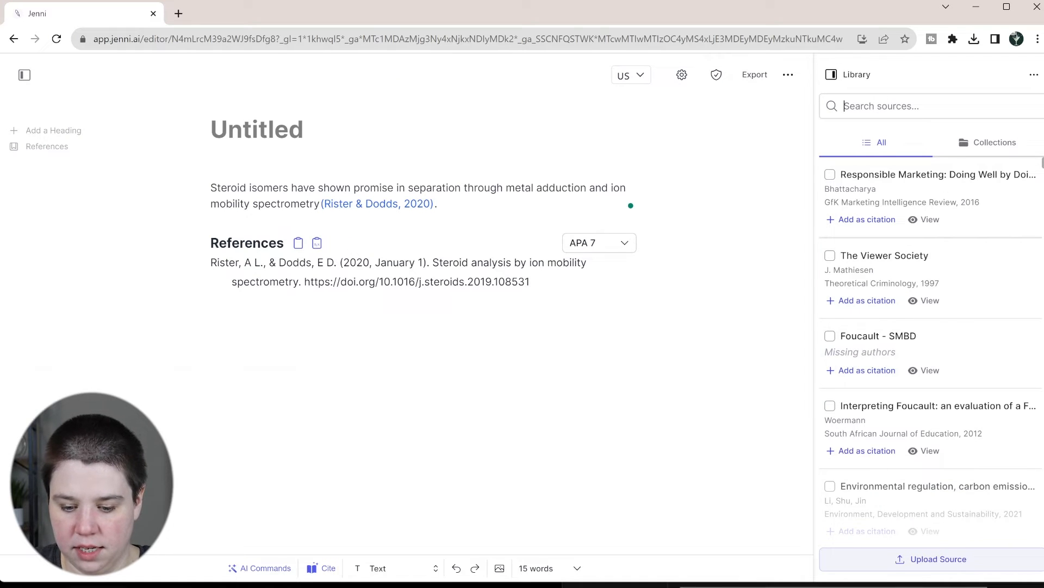
Search the library sources for 'Chouinard' and scroll through the results.
{"action": "type", "text": "CHouinard"}
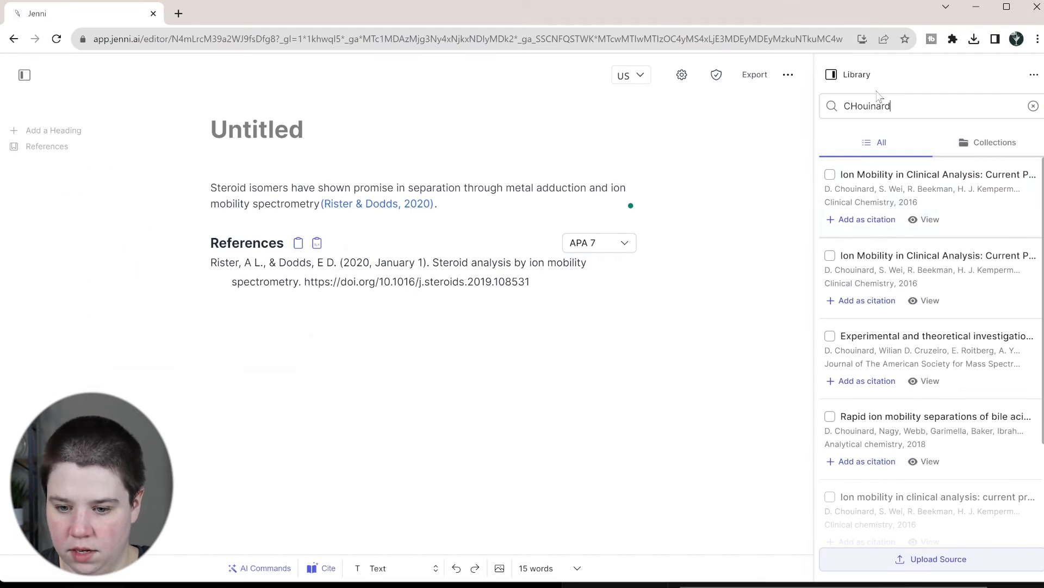
{"action": "scroll", "scroll_direction": "down", "scroll_amount": 3}
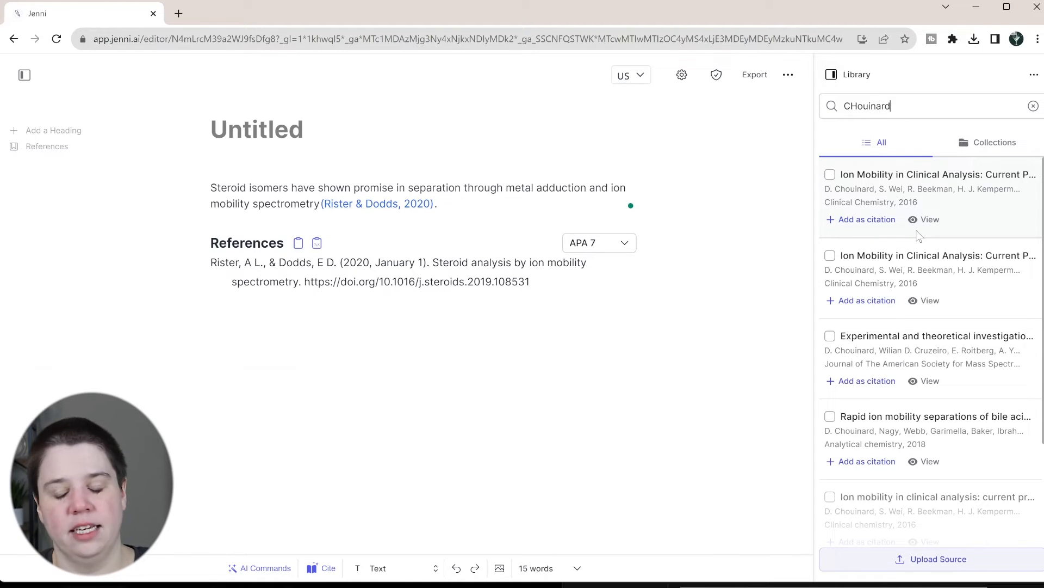
{"action": "mouse_move", "coordinate": [930, 219]}
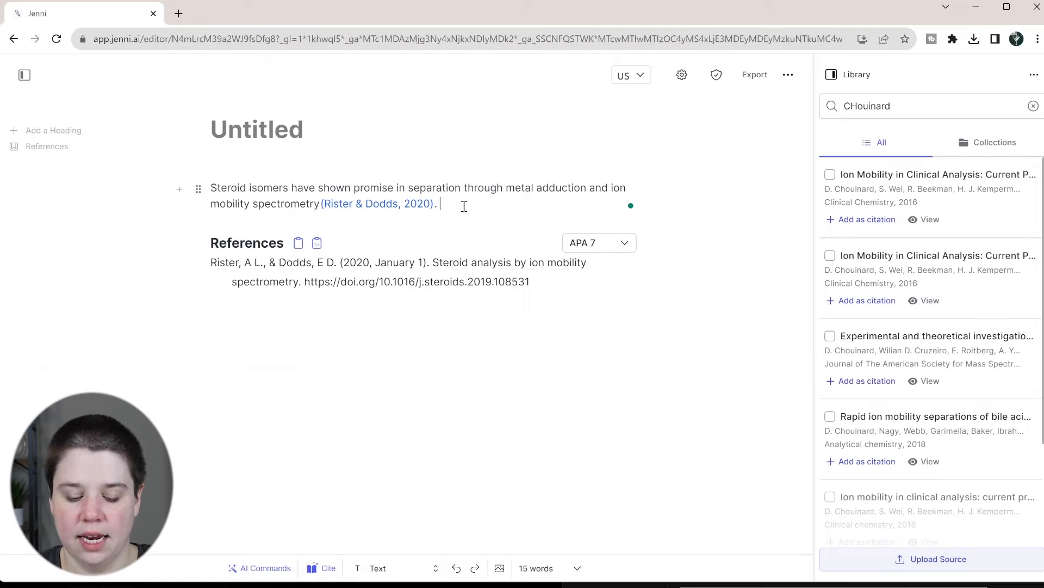
Type 'Ion mobility has use in clinical applications as well' after the first sentence.
{"action": "type", "text": "Ion mo"}
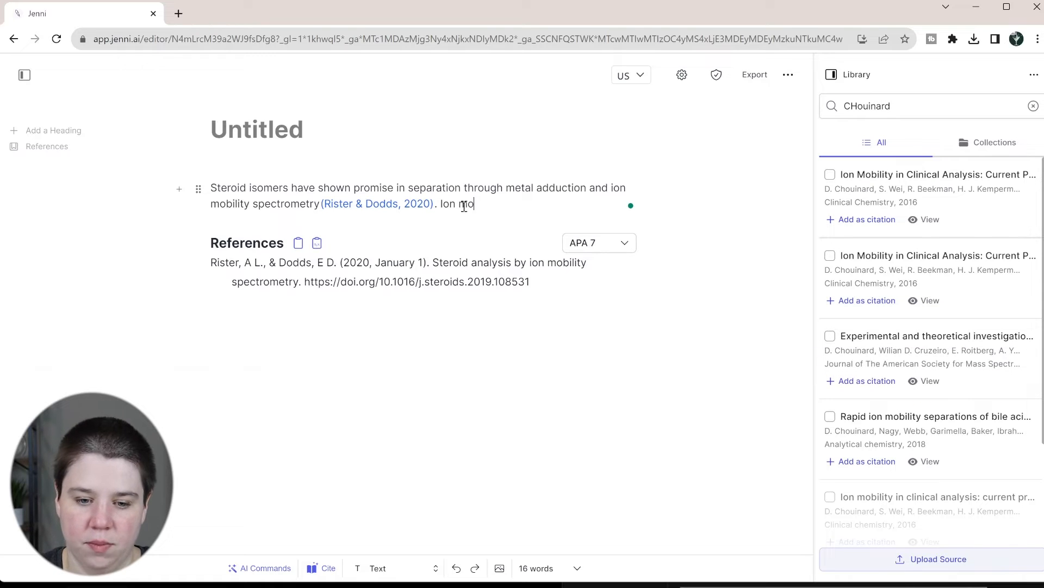
{"action": "type", "text": "bility has use"}
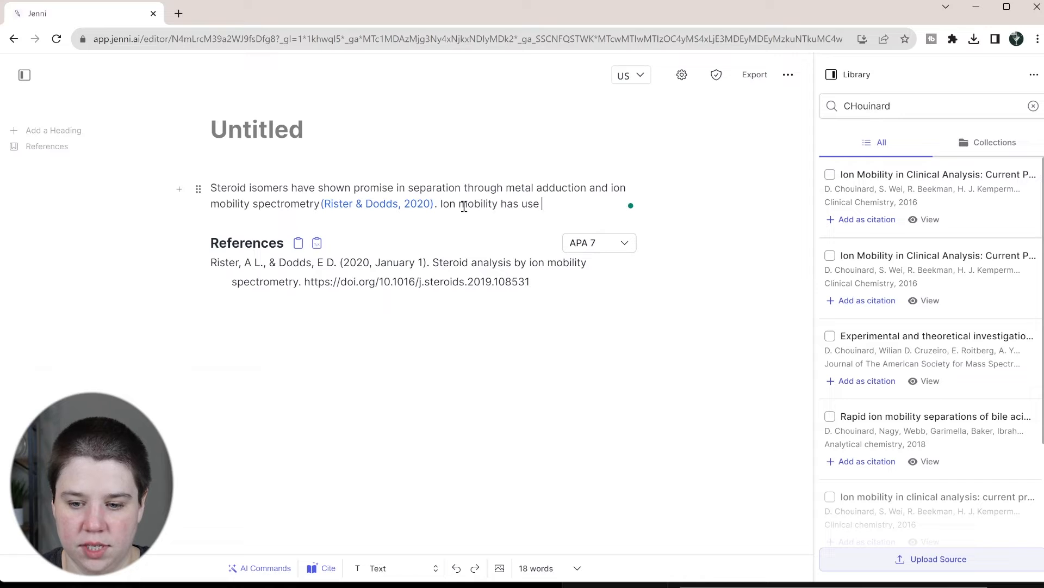
{"action": "type", "text": "in clinical a"}
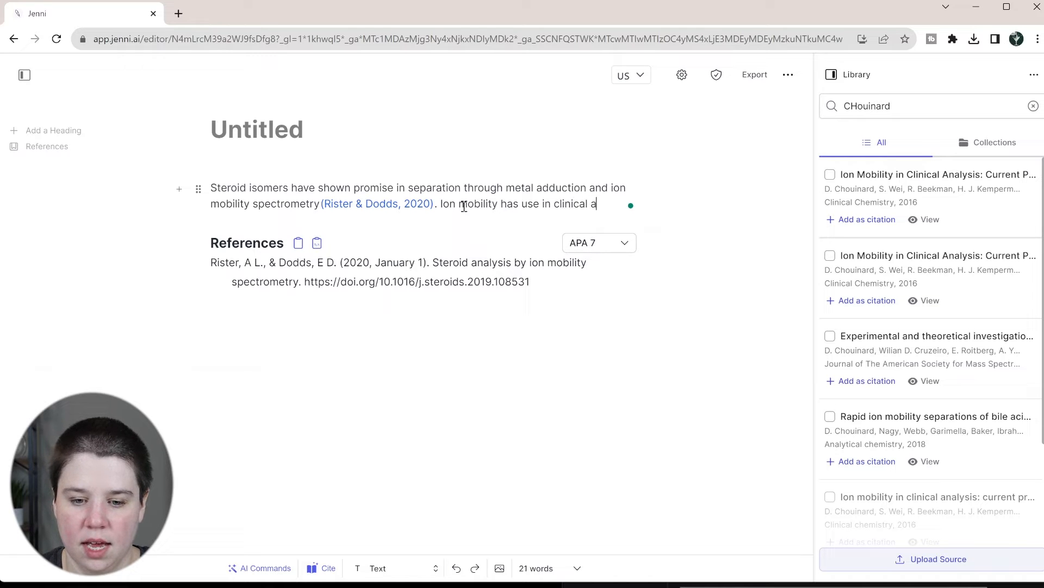
{"action": "type", "text": "pplications as w"}
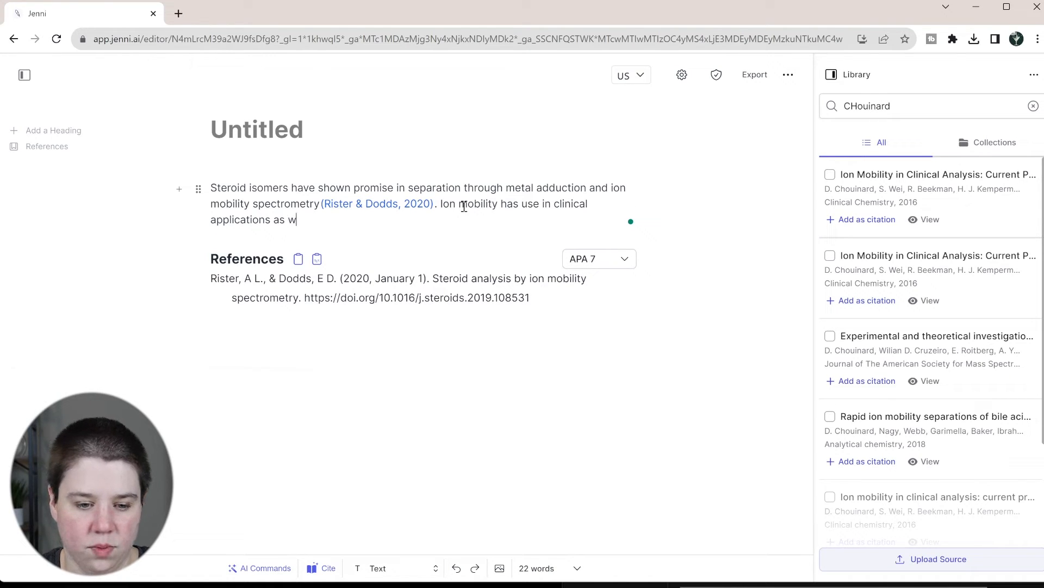
{"action": "type", "text": "ell"}
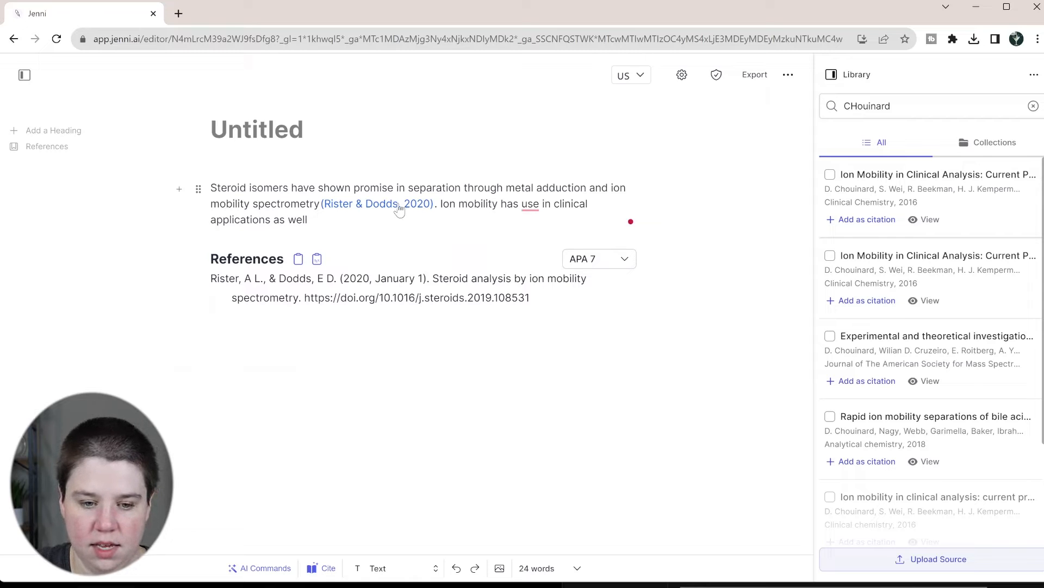
{"action": "mouse_move", "coordinate": [226, 196]}
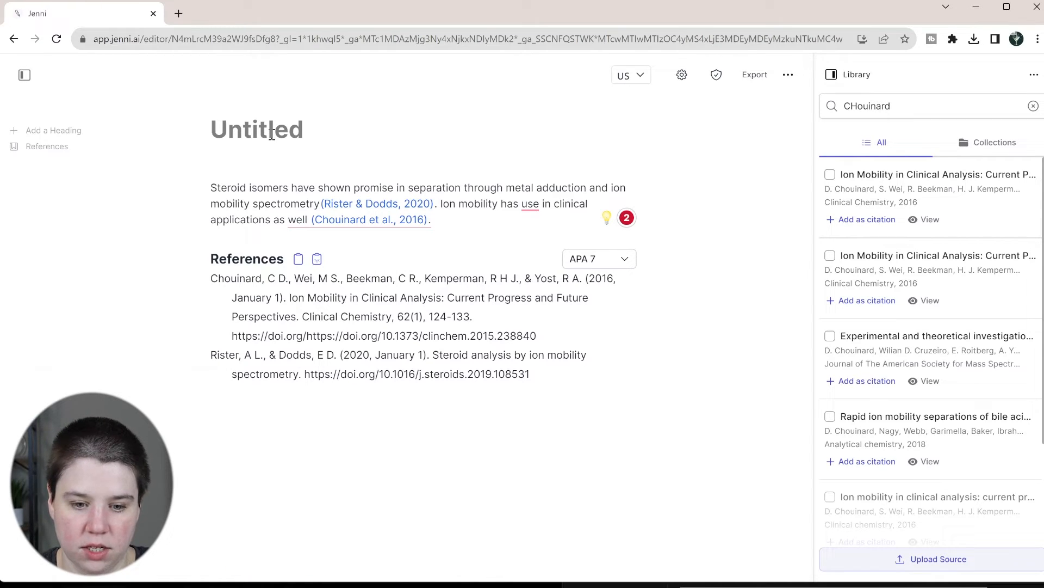
Retitle the document 'Steroid Analysis and Ion Mobility', fixing the final typo.
{"action": "type", "text": "Steroid A"}
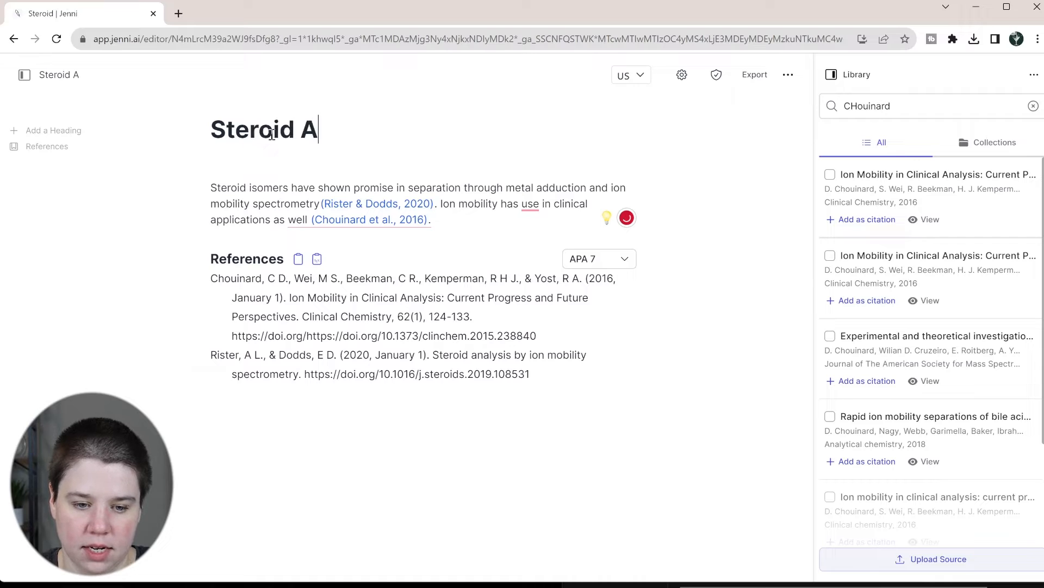
{"action": "type", "text": "nalysis and IO"}
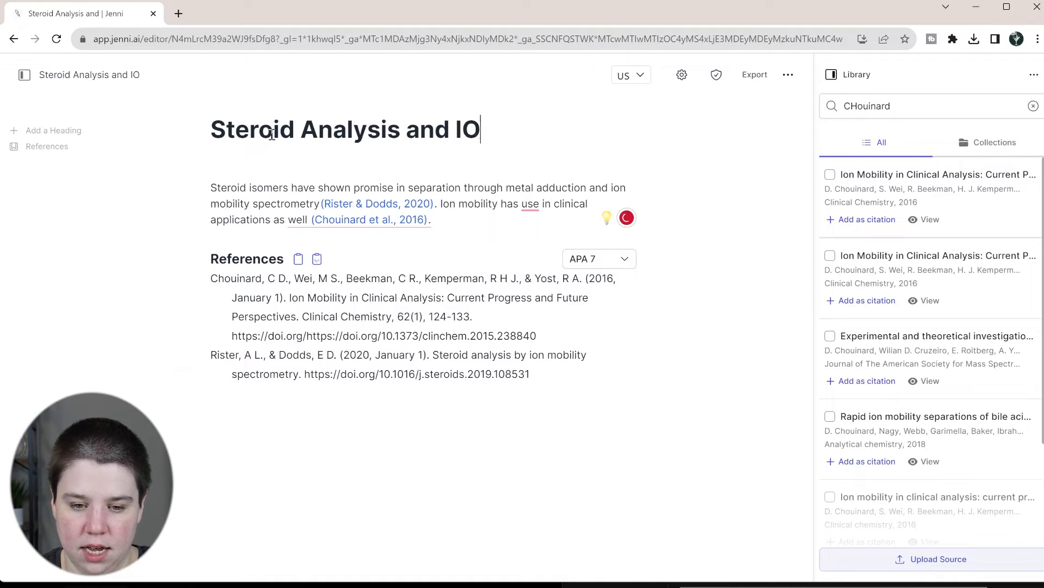
{"action": "key", "text": "Backspace"}
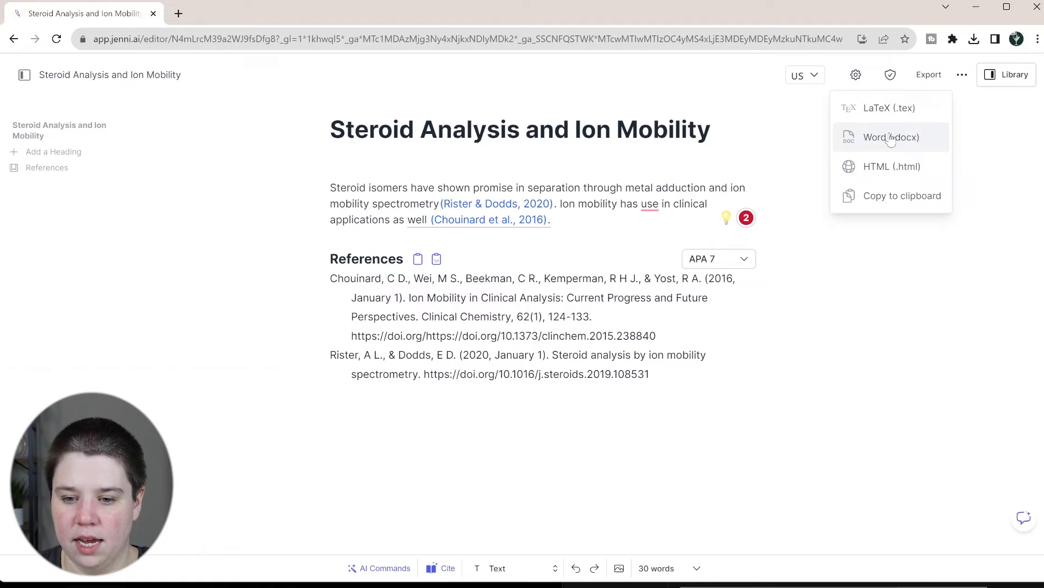
Export the document as Word (.docx), copy the References as BibTeX, and return to the paragraph.
{"action": "left_click", "coordinate": [890, 137]}
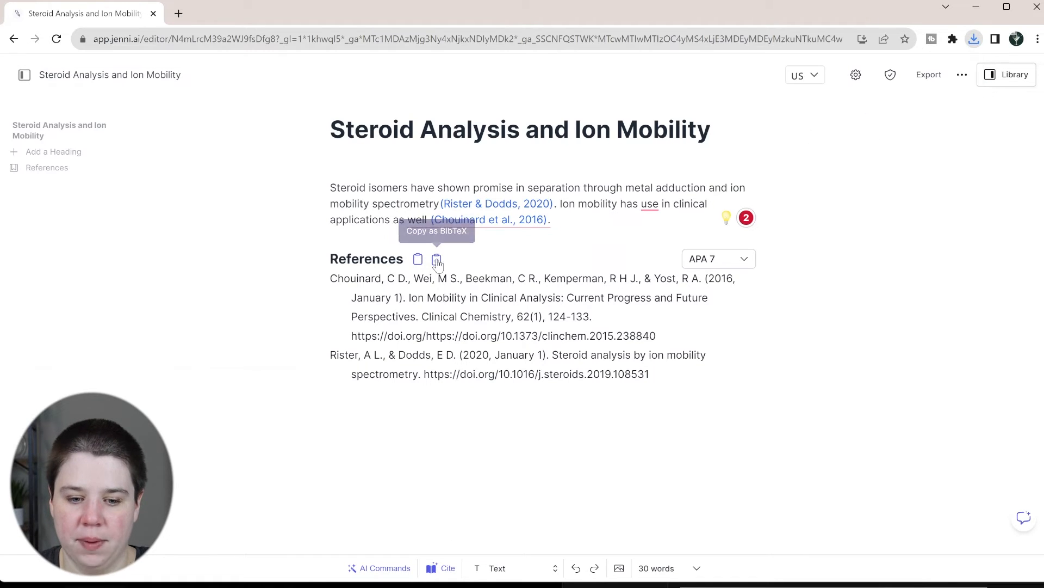
{"action": "left_click", "coordinate": [436, 259]}
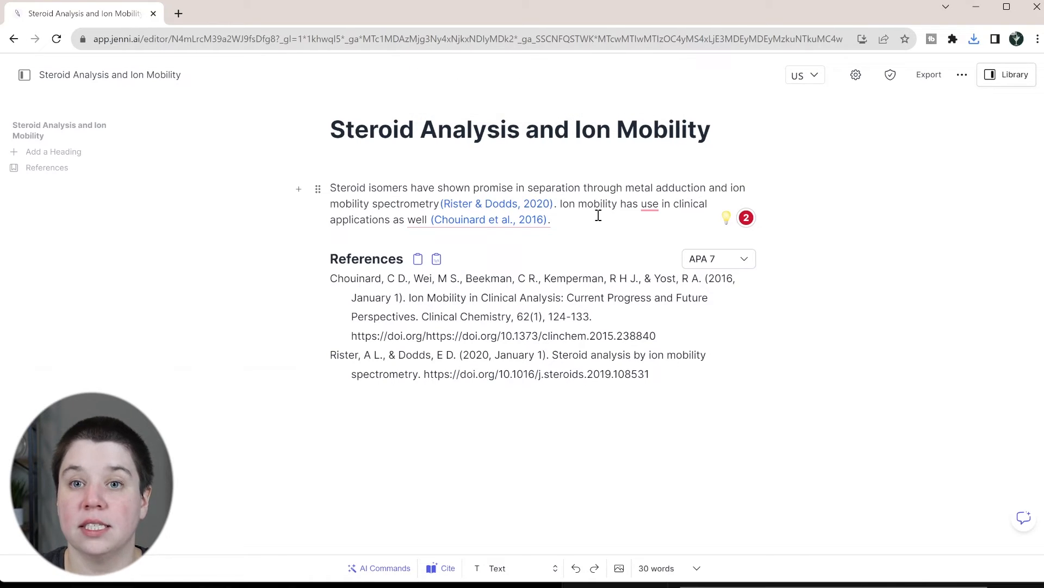
{"action": "left_click", "coordinate": [551, 219]}
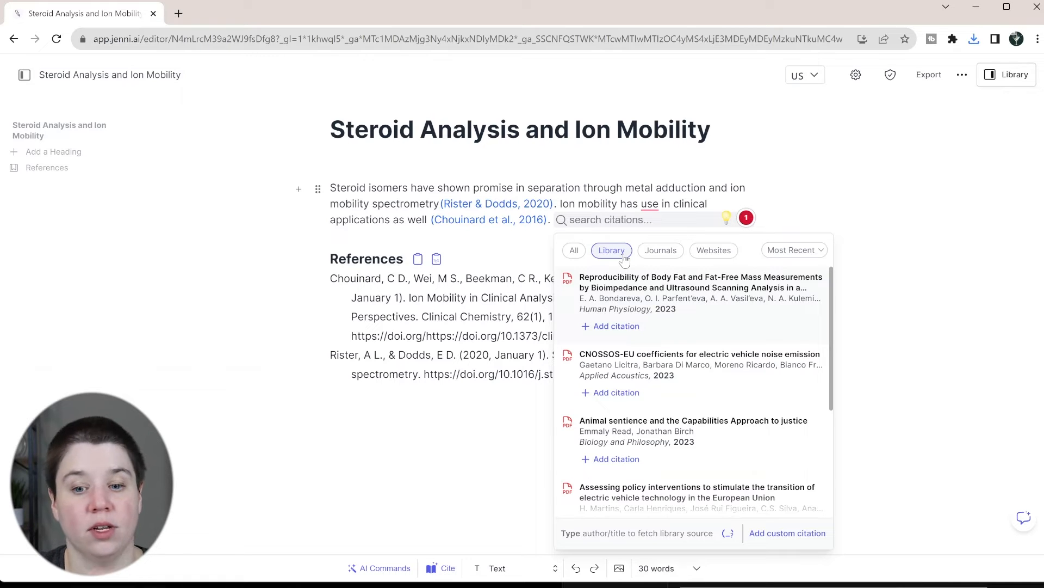
{"action": "mouse_move", "coordinate": [650, 259]}
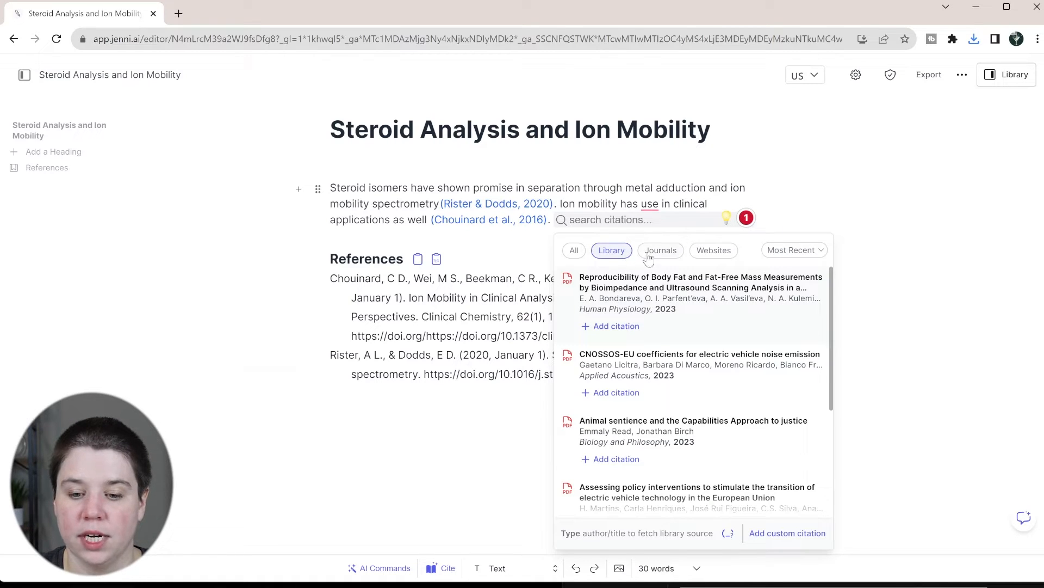
{"action": "left_click", "coordinate": [660, 249]}
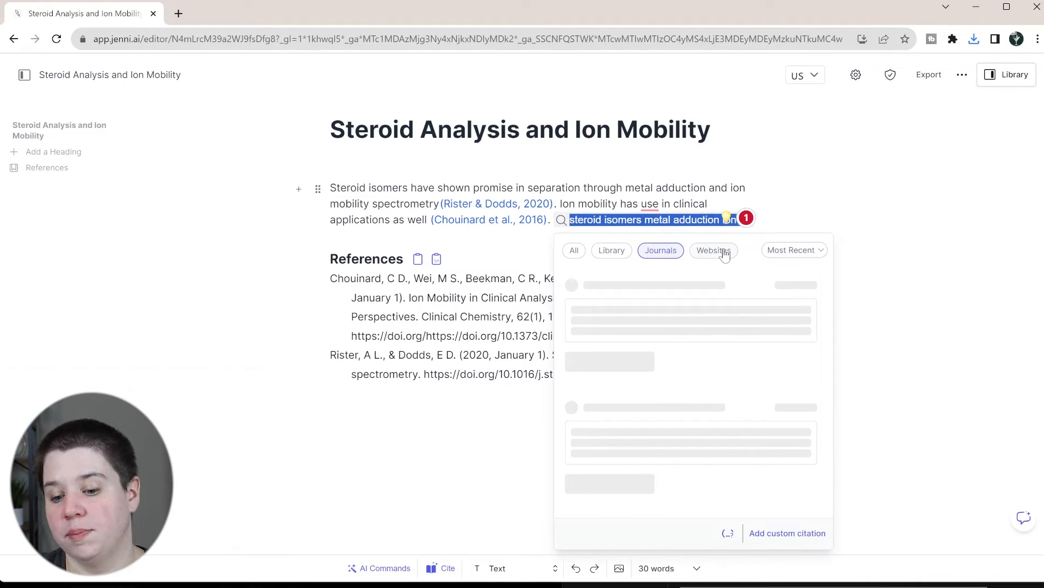
{"action": "left_click", "coordinate": [713, 250]}
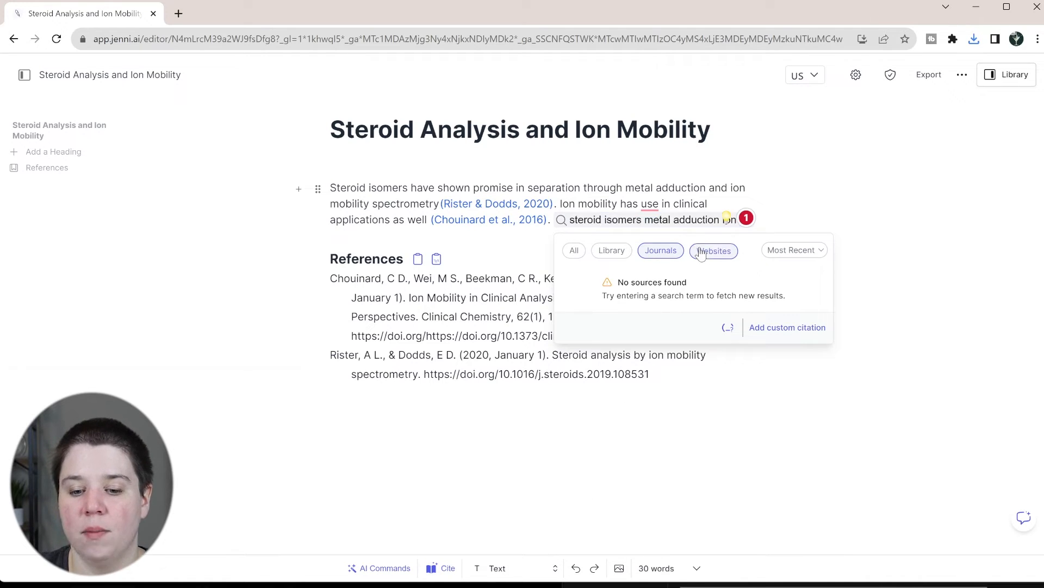
{"action": "left_click", "coordinate": [713, 250]}
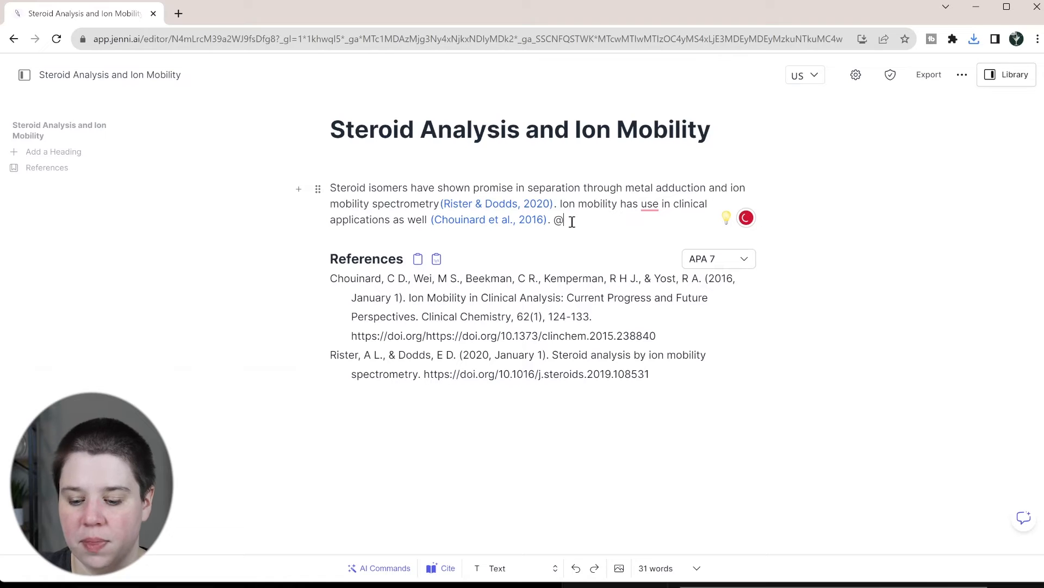
{"action": "key", "text": "Backspace"}
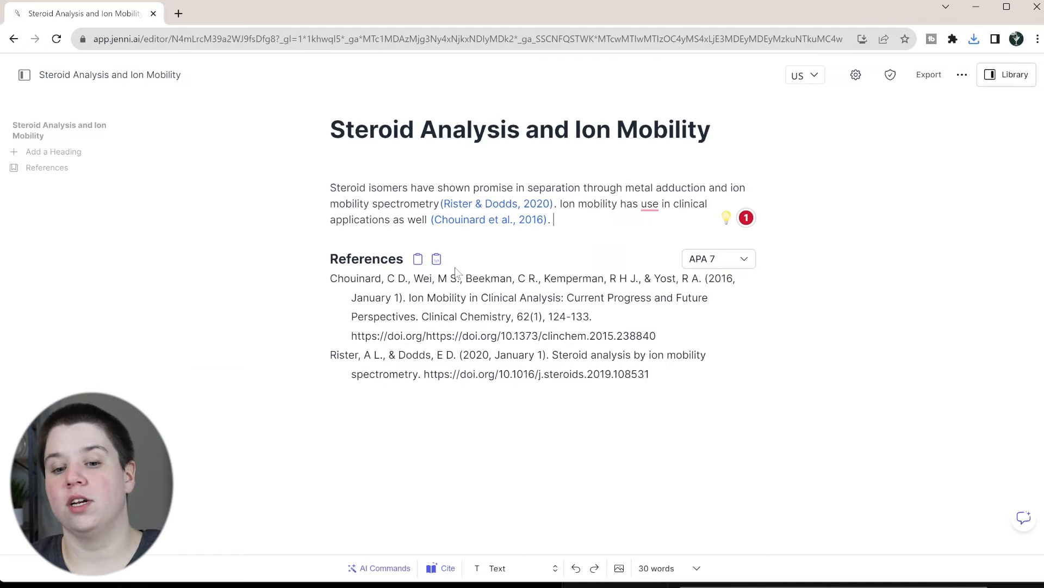
{"action": "left_click", "coordinate": [436, 259]}
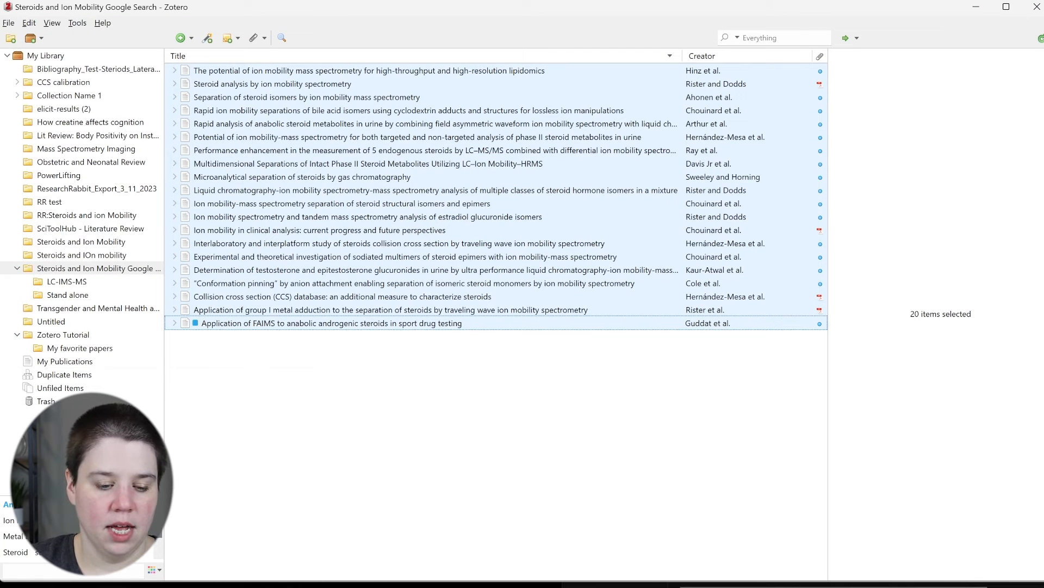
Add a Zotero collection named 'Jenni AI Tutorial' in place of the default name.
{"action": "left_click", "coordinate": [98, 268]}
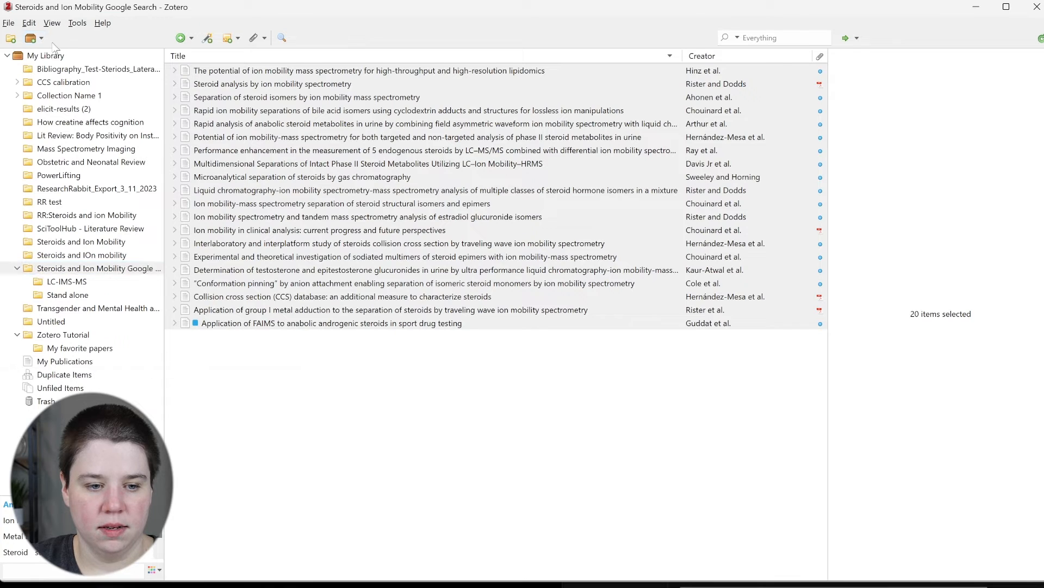
{"action": "left_click", "coordinate": [27, 38]}
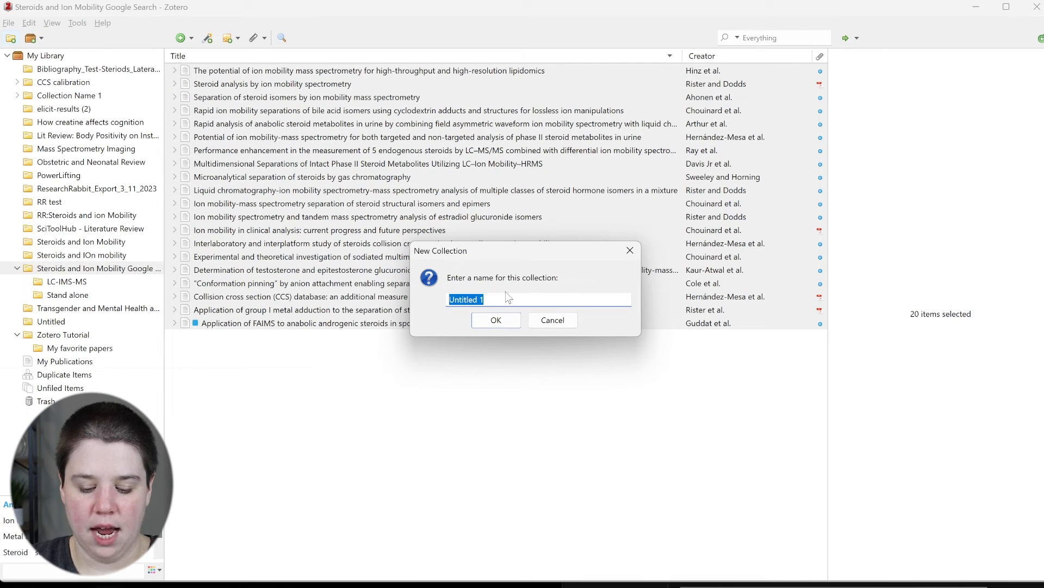
{"action": "type", "text": "Jenni AI Tutorial"}
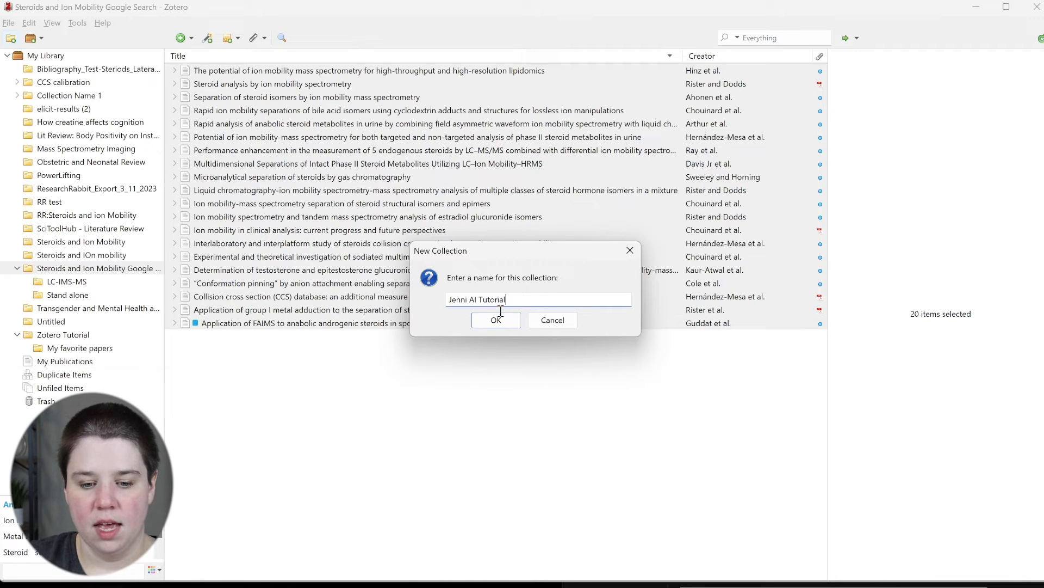
{"action": "left_click", "coordinate": [496, 320]}
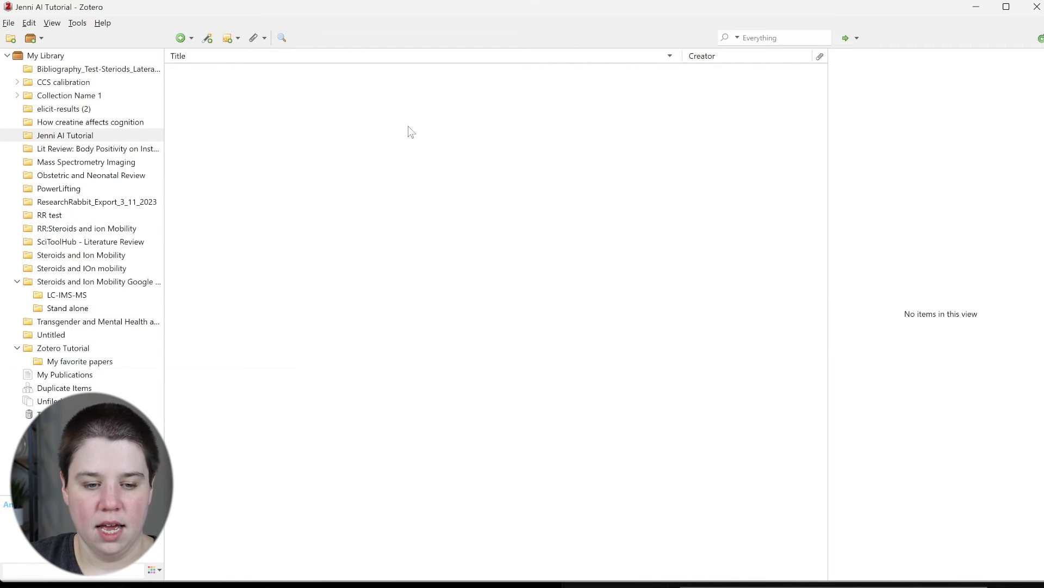
{"action": "left_click", "coordinate": [29, 23]}
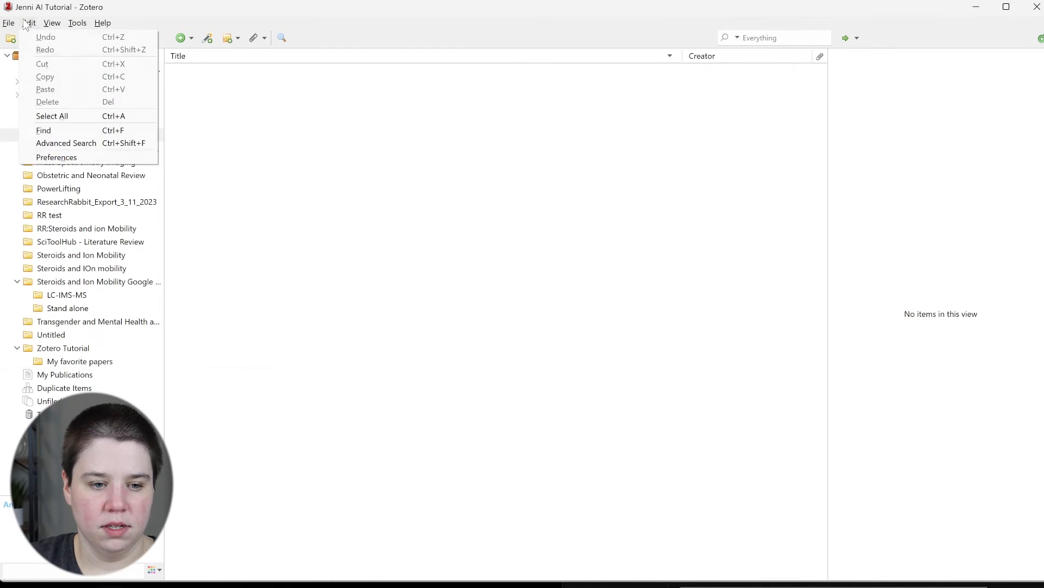
Import the copied BibTeX references with File > Import from Clipboard.
{"action": "left_click", "coordinate": [8, 22]}
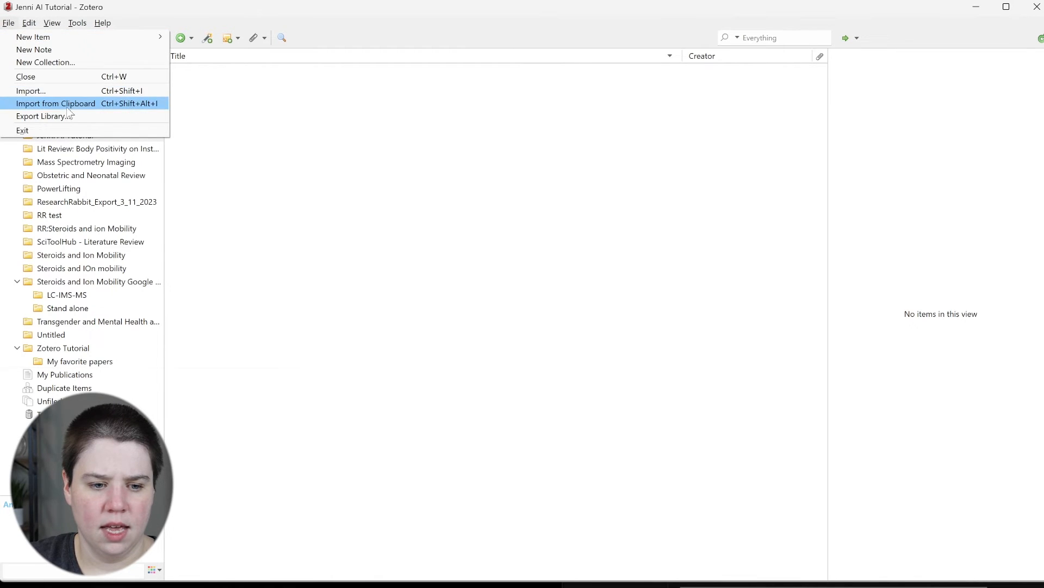
{"action": "left_click", "coordinate": [55, 103]}
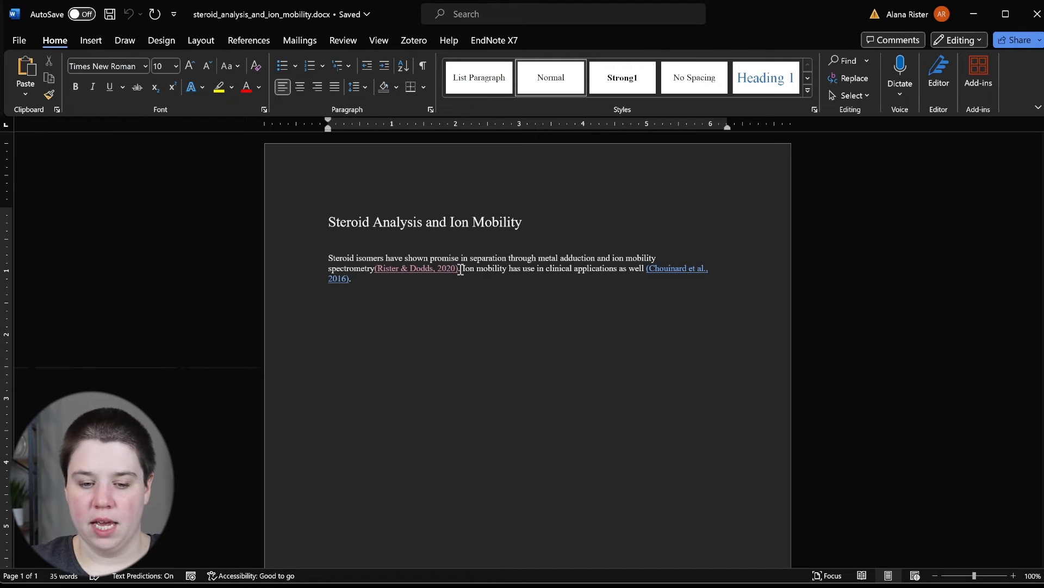
Scroll down through the exported Steroid Analysis and Ion Mobility document in Word.
{"action": "scroll", "scroll_direction": "down", "scroll_amount": 3}
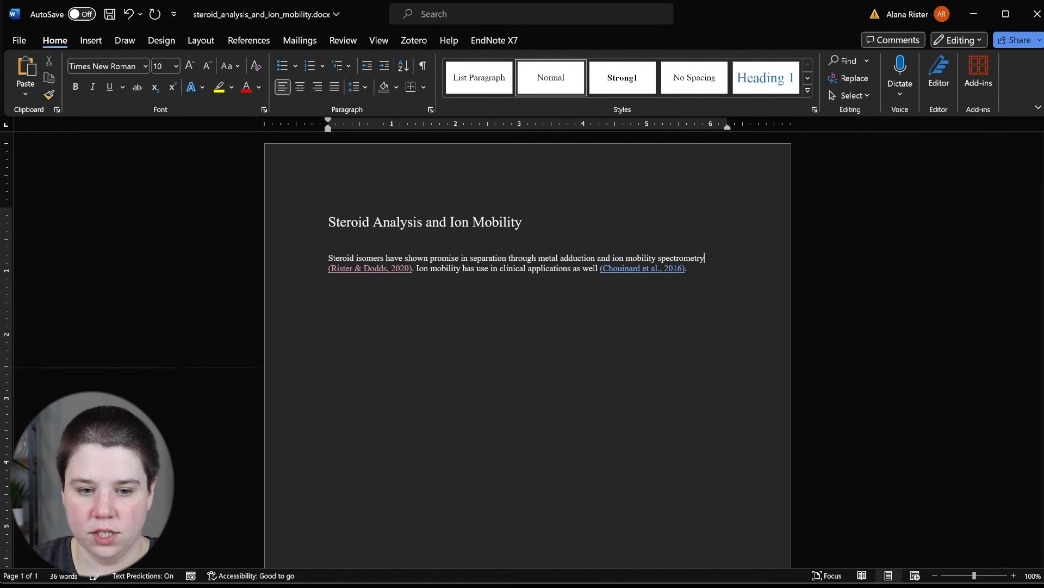
Set the Zotero document preferences to Journal of the American Chemical Society style.
{"action": "left_click", "coordinate": [413, 40]}
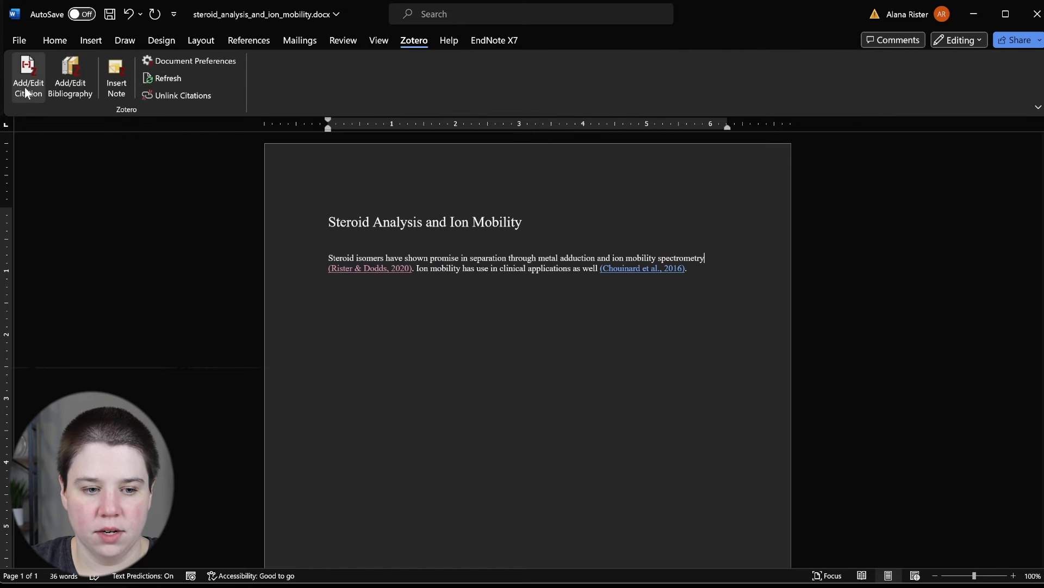
{"action": "left_click", "coordinate": [195, 60]}
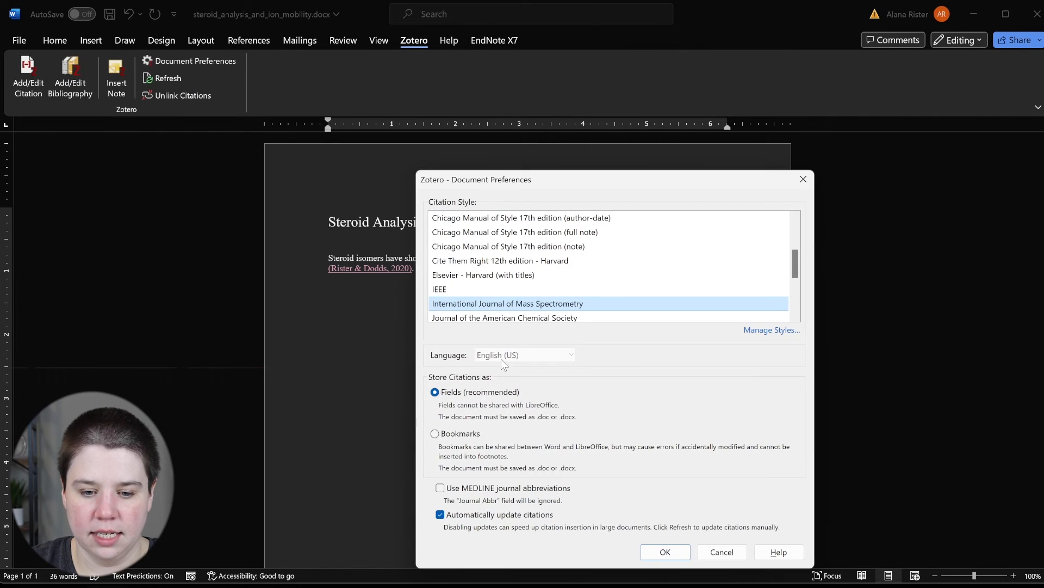
{"action": "scroll", "scroll_direction": "down", "scroll_amount": 3}
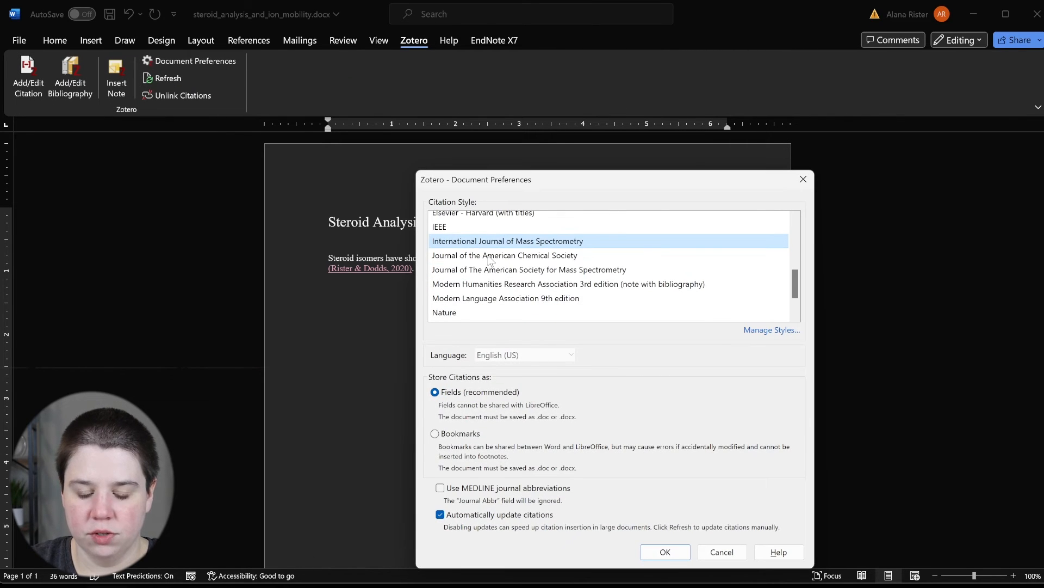
{"action": "left_click", "coordinate": [504, 256]}
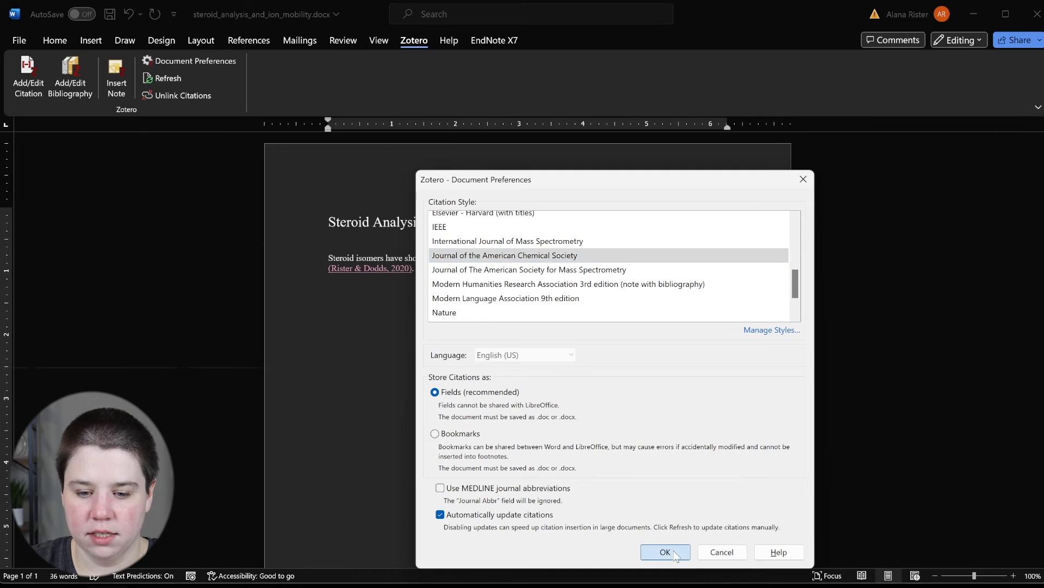
{"action": "left_click", "coordinate": [664, 551]}
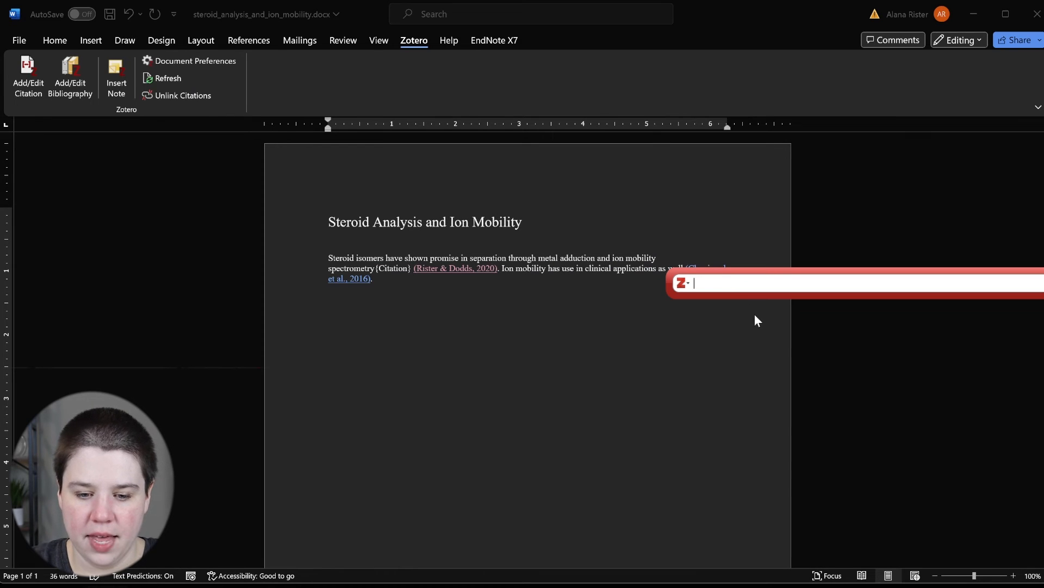
Cite 'Steroid analysis by ion mobility spectrometry' (Rister 2020) and delete the old Rister & Dodds text.
{"action": "type", "text": "Rister and Dodds"}
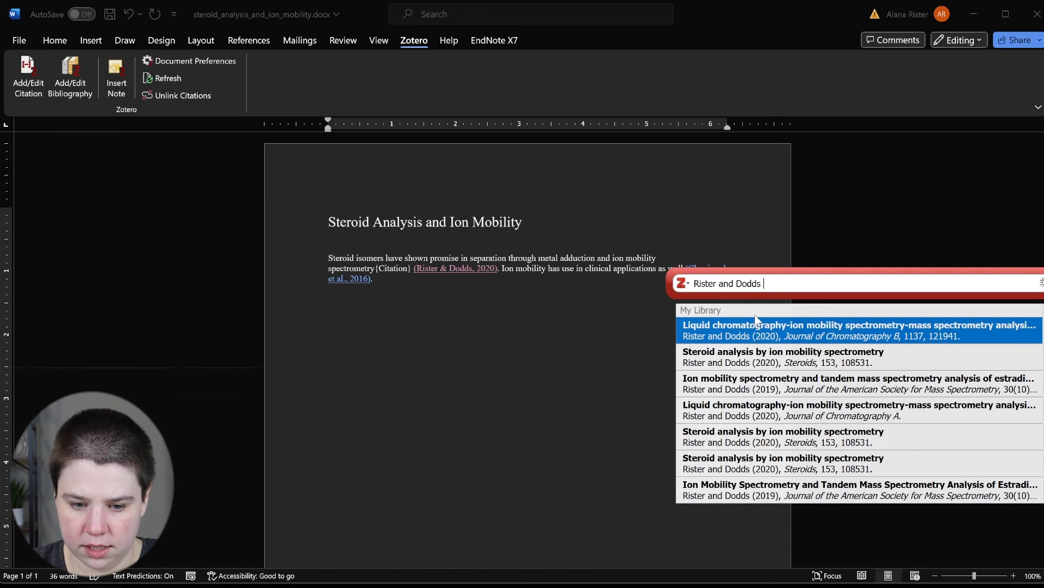
{"action": "type", "text": "2020"}
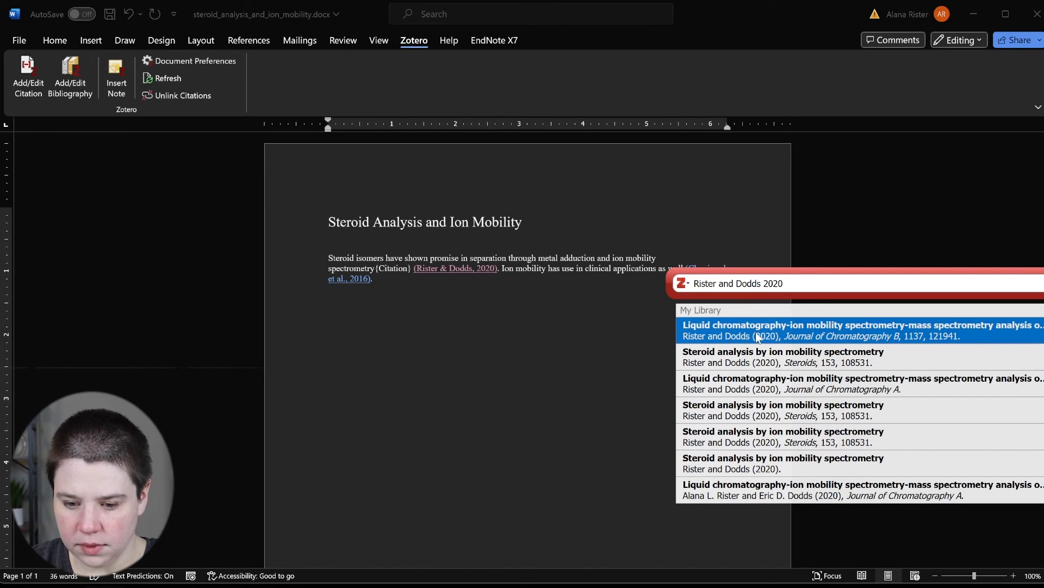
{"action": "mouse_move", "coordinate": [710, 353]}
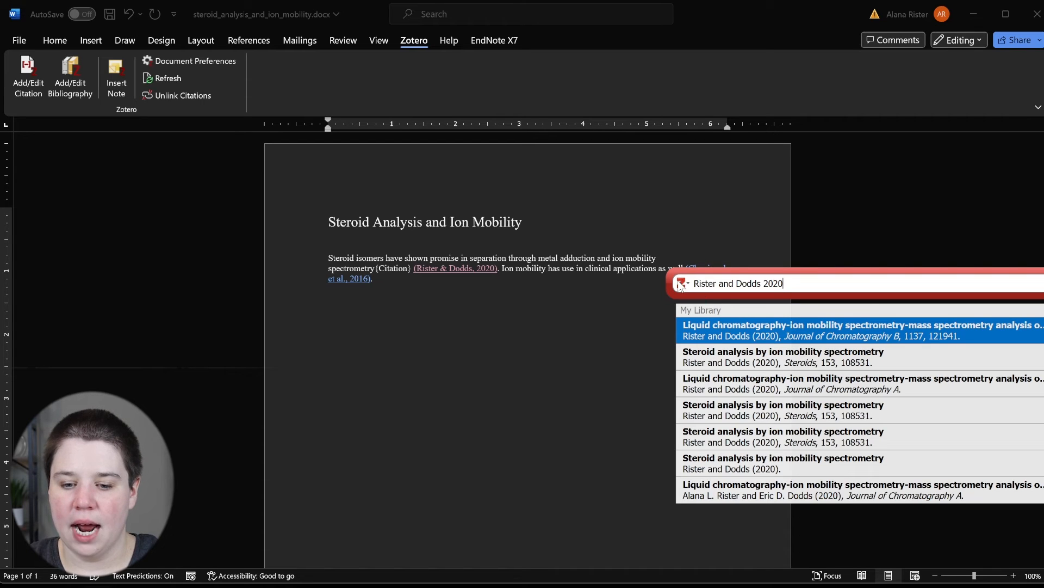
{"action": "left_click", "coordinate": [682, 283]}
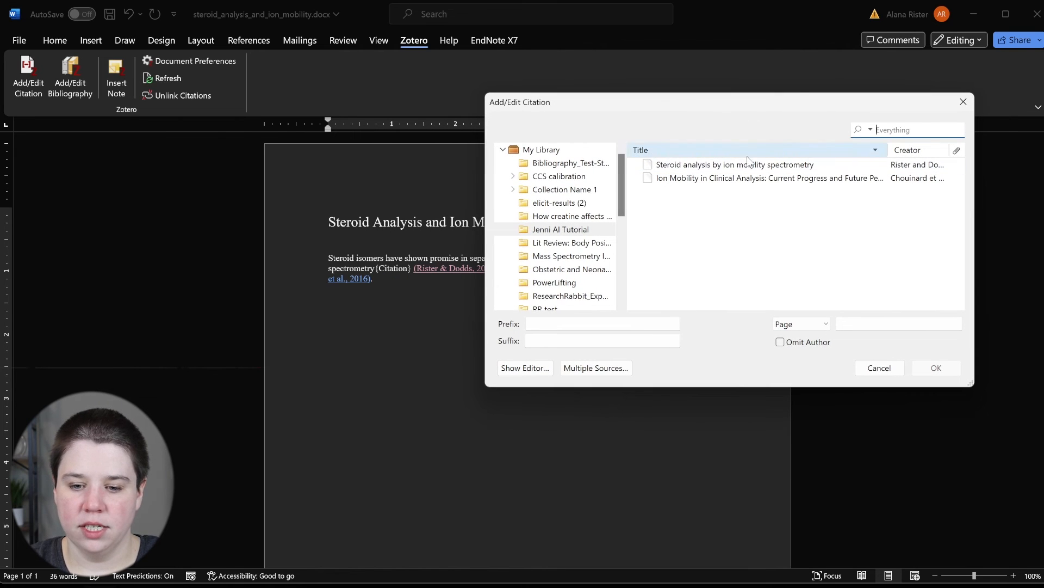
{"action": "left_click", "coordinate": [730, 164]}
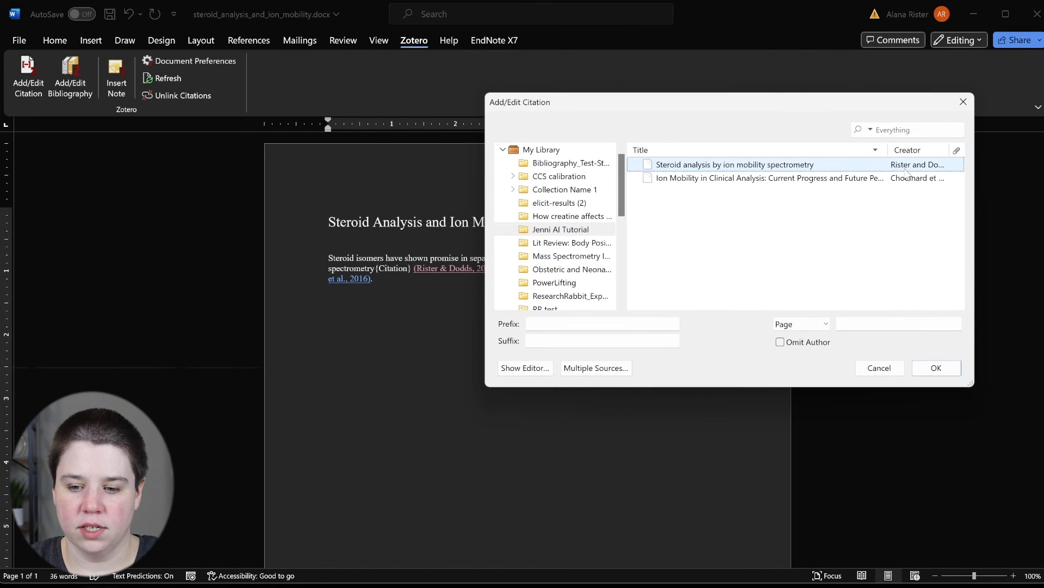
{"action": "left_click", "coordinate": [935, 367]}
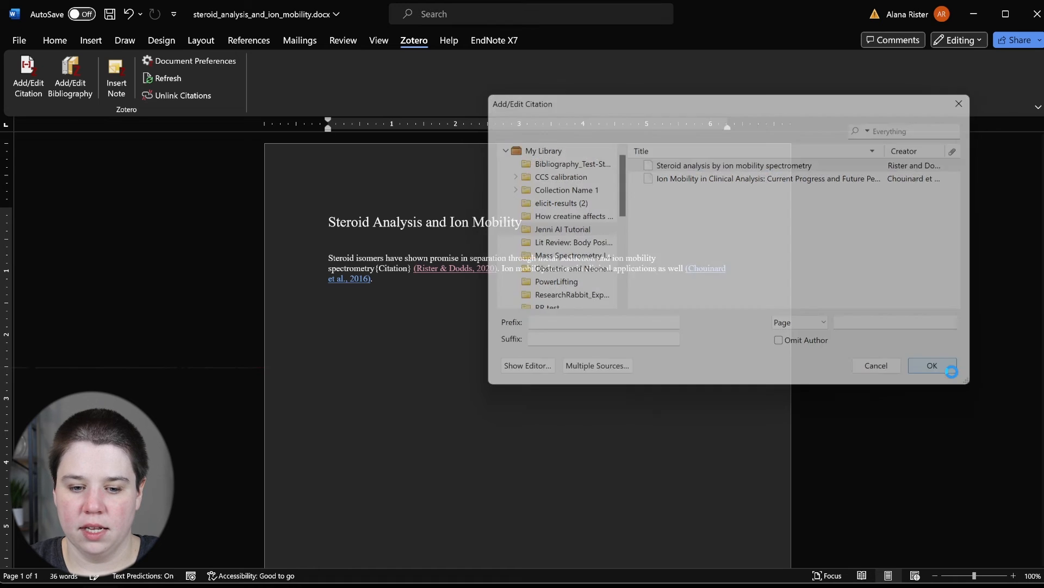
{"action": "left_click", "coordinate": [932, 365]}
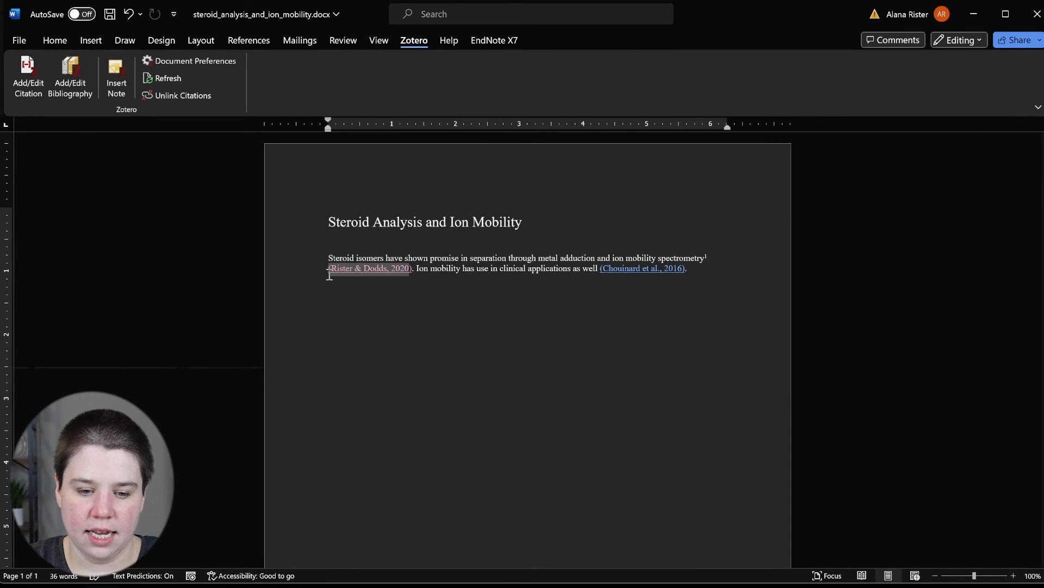
{"action": "key", "text": "Delete"}
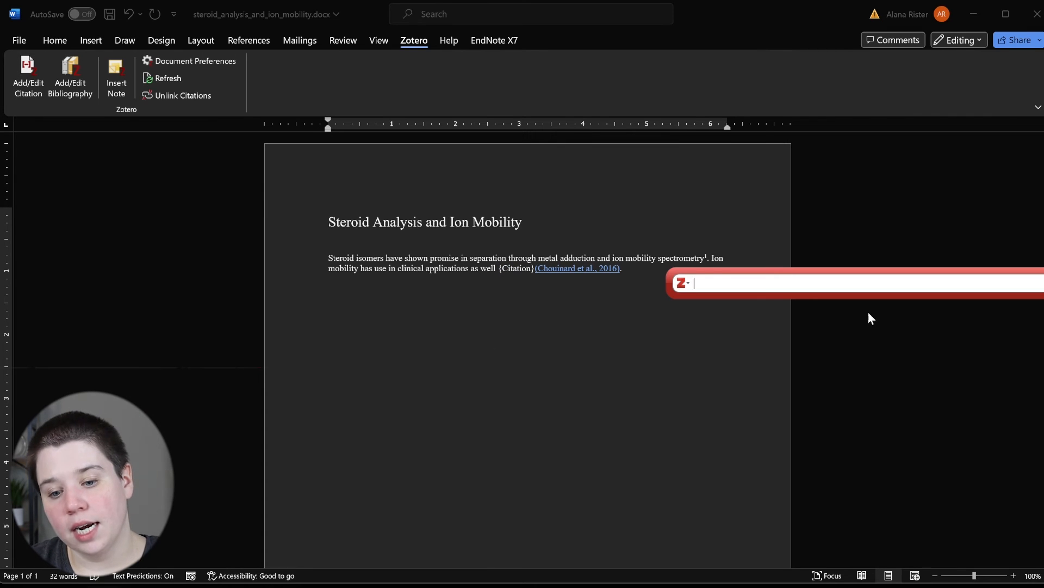
Cite the Chouinard et al. clinical analysis paper after 'as well' as reference 2.
{"action": "type", "text": "c"}
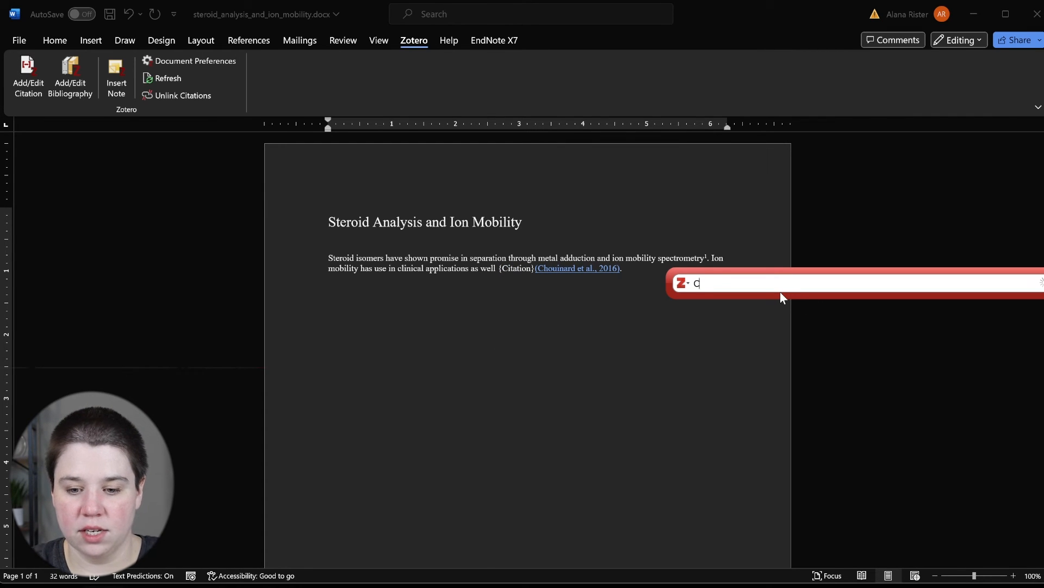
{"action": "type", "text": "h"}
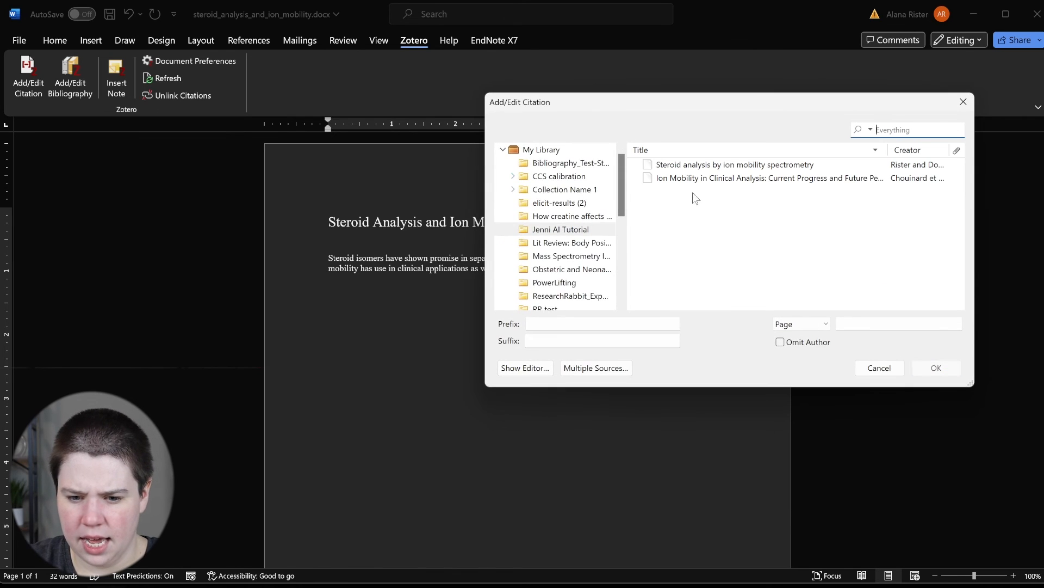
{"action": "left_click", "coordinate": [935, 368]}
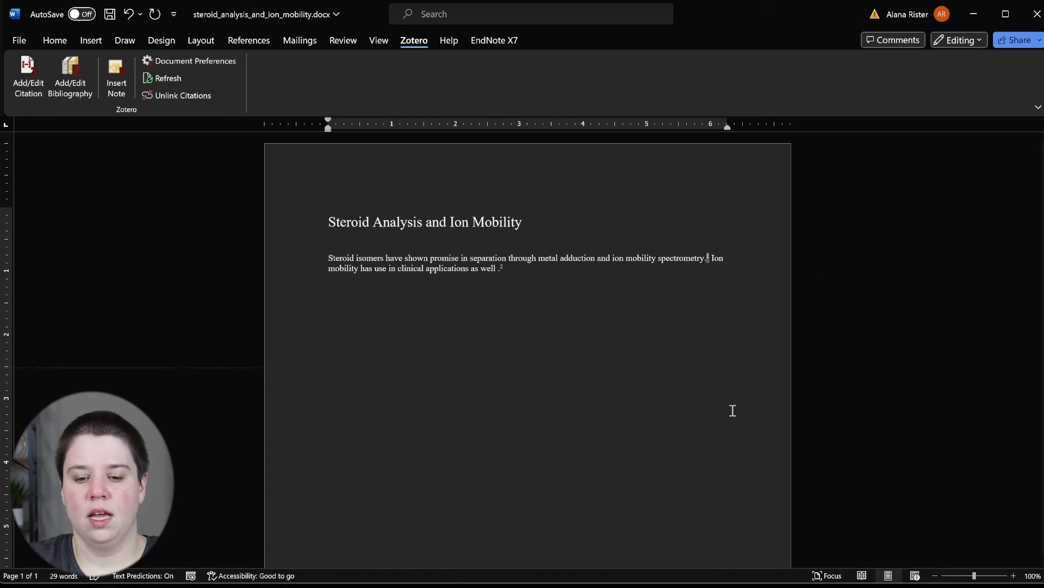
{"action": "scroll", "scroll_direction": "down", "scroll_amount": 3}
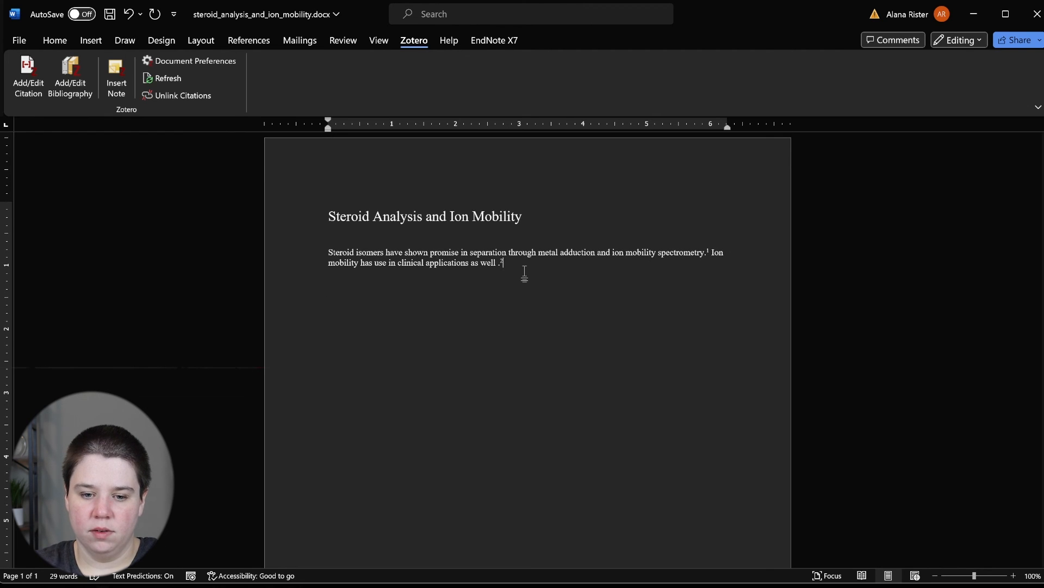
Type the 'References' heading and insert the Zotero bibliography listing references 1 and 2.
{"action": "type", "text": "Ref"}
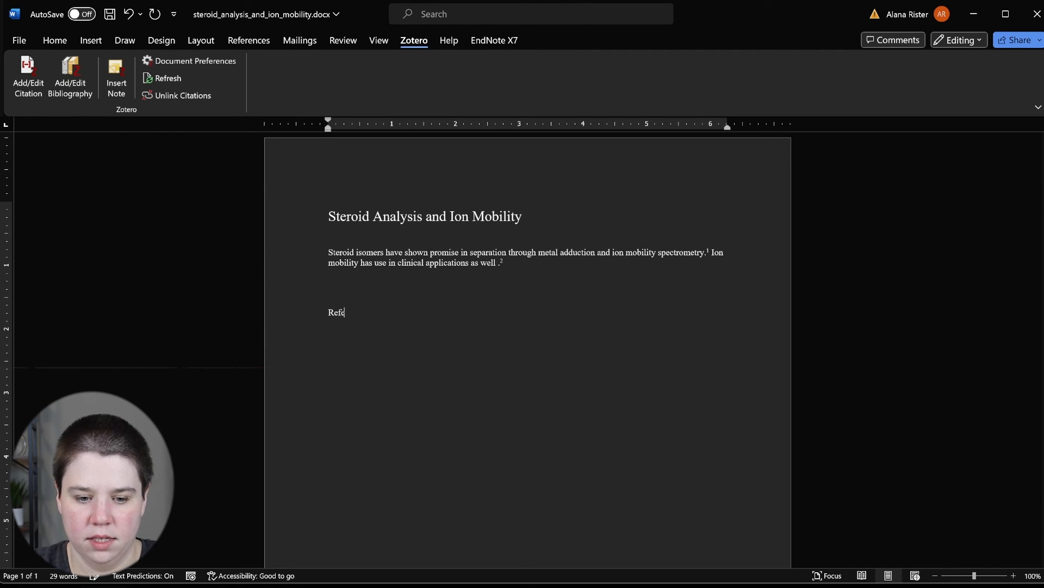
{"action": "type", "text": "erences"}
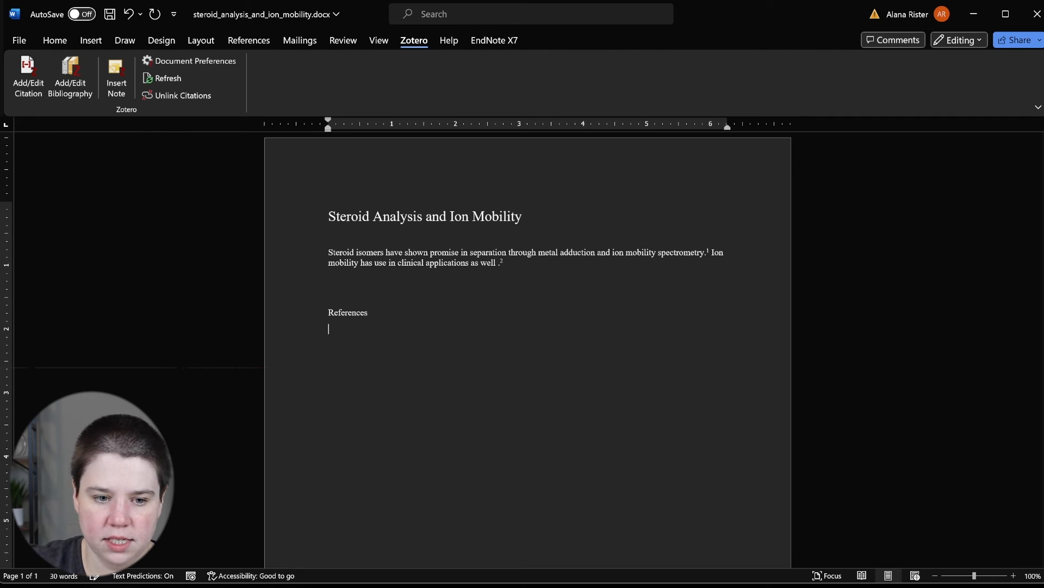
{"action": "left_click", "coordinate": [69, 77]}
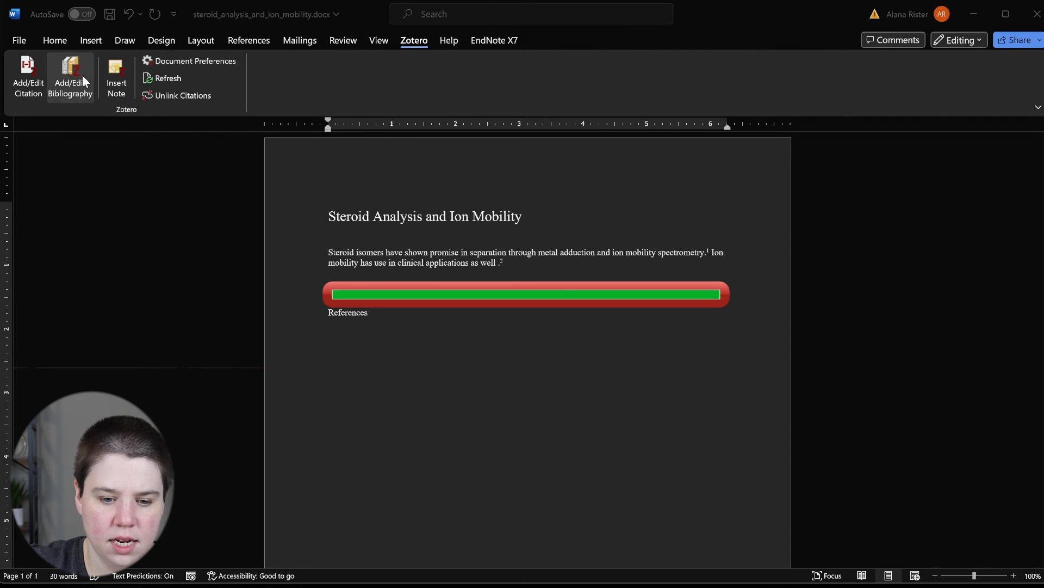
{"action": "left_click", "coordinate": [70, 75]}
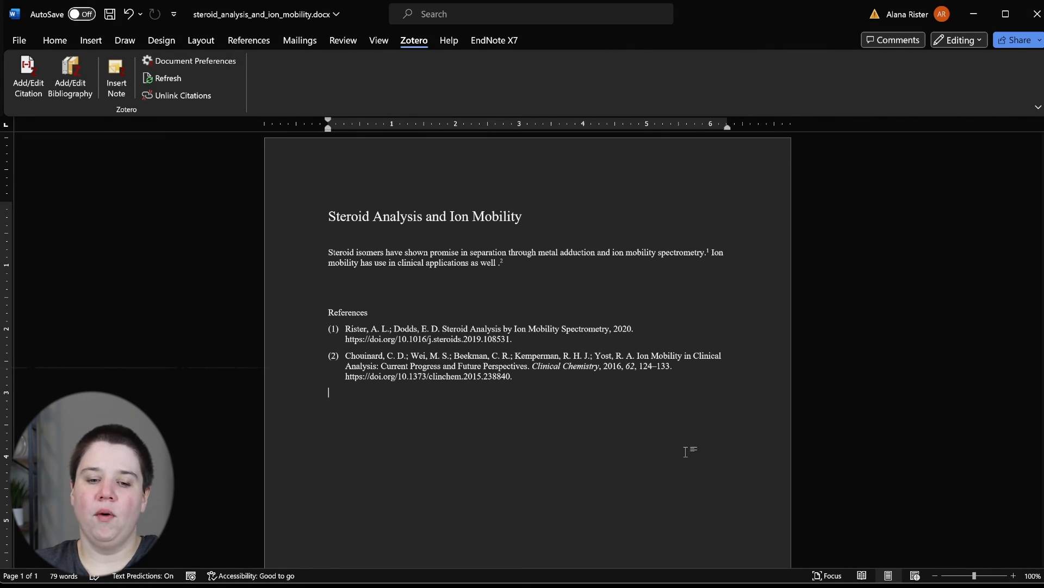